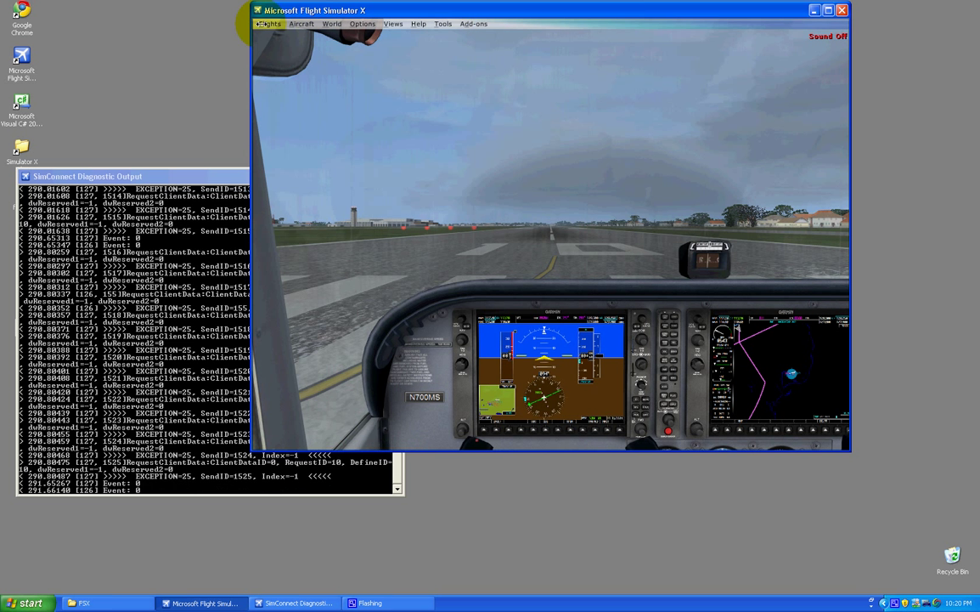
- Browse the simulator's Add-ons, Tools, Flight, Aircraft and Help menus for installed add-ons
click(474, 22)
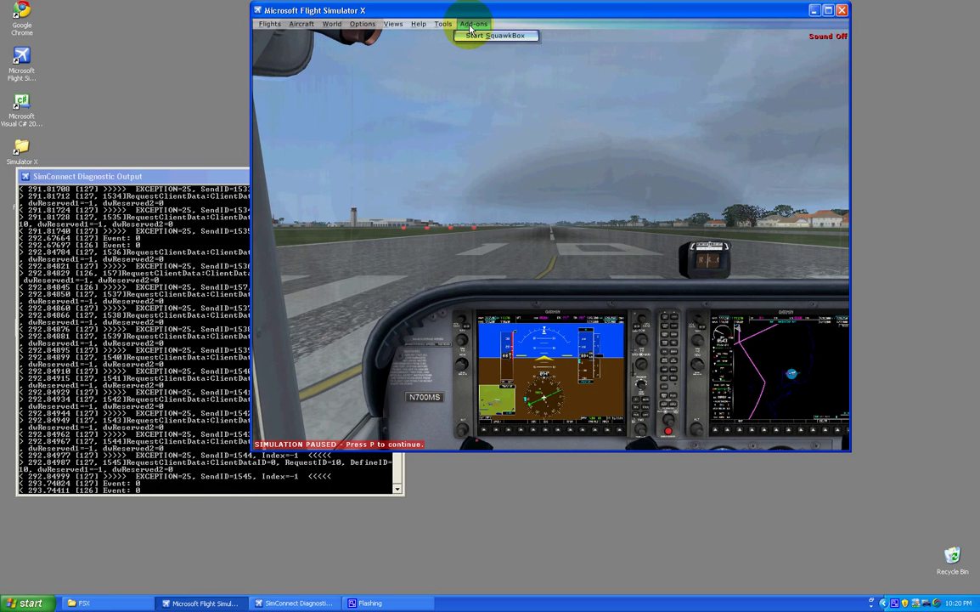
click(443, 22)
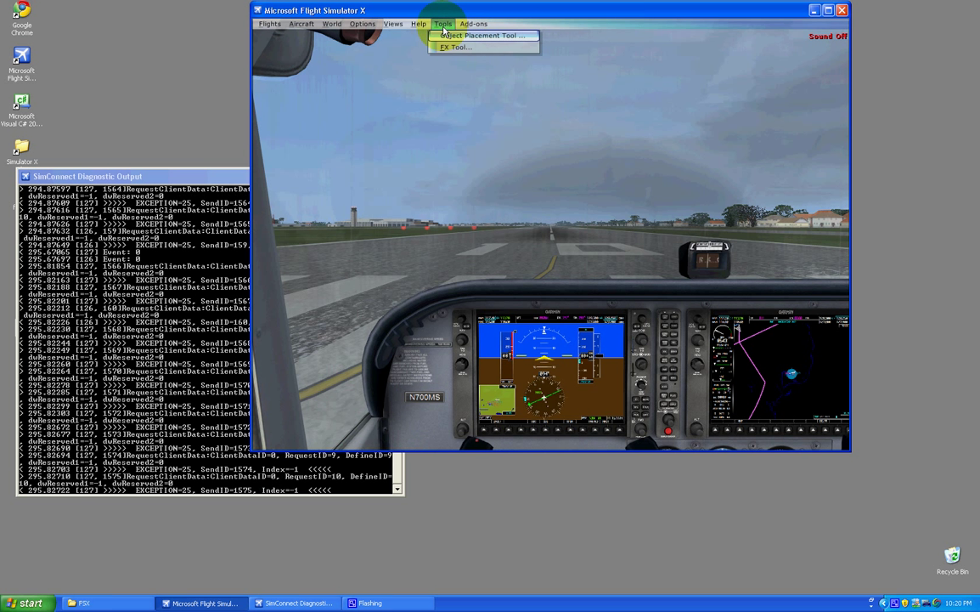
click(269, 23)
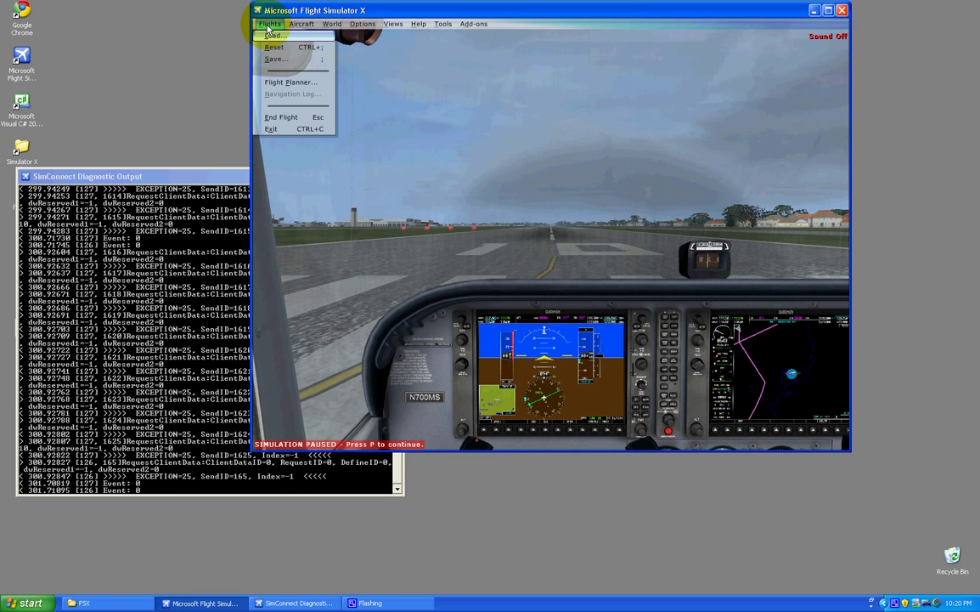
click(301, 23)
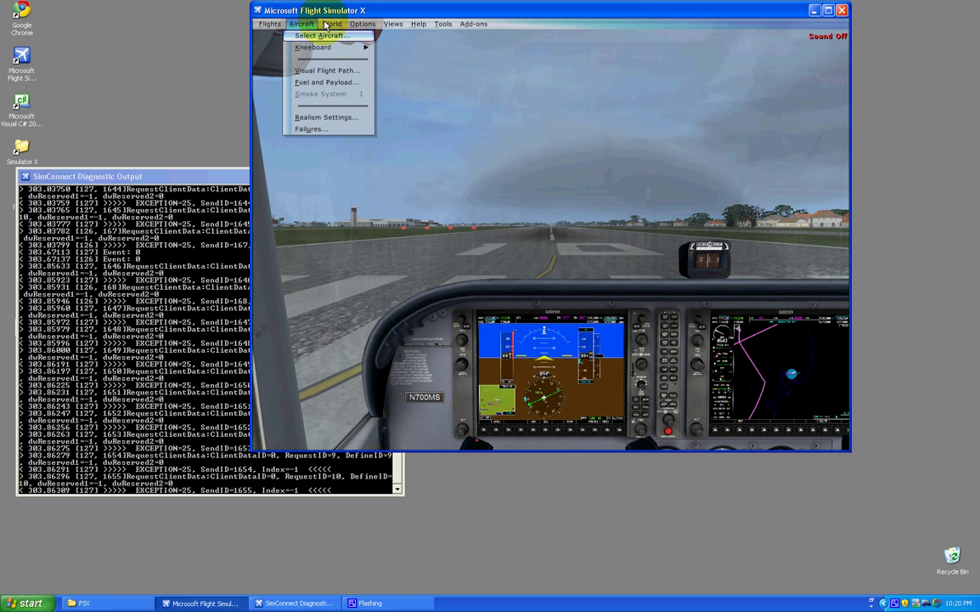
click(418, 23)
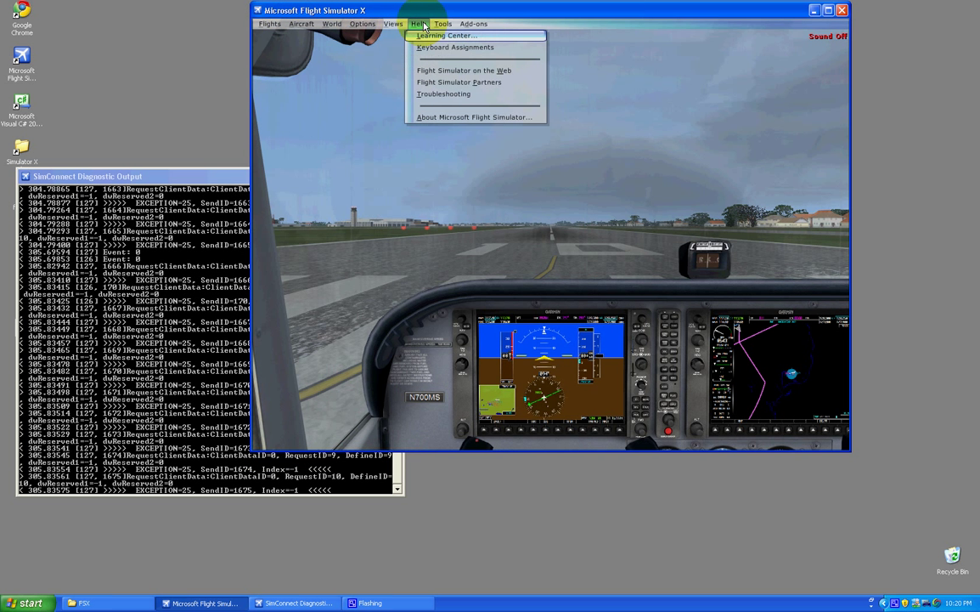
click(473, 23)
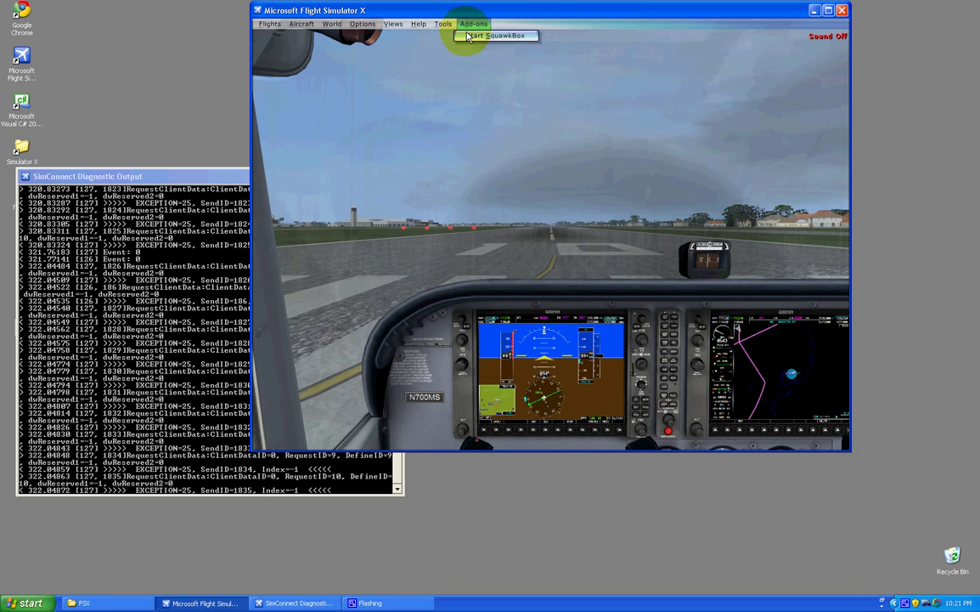
click(443, 23)
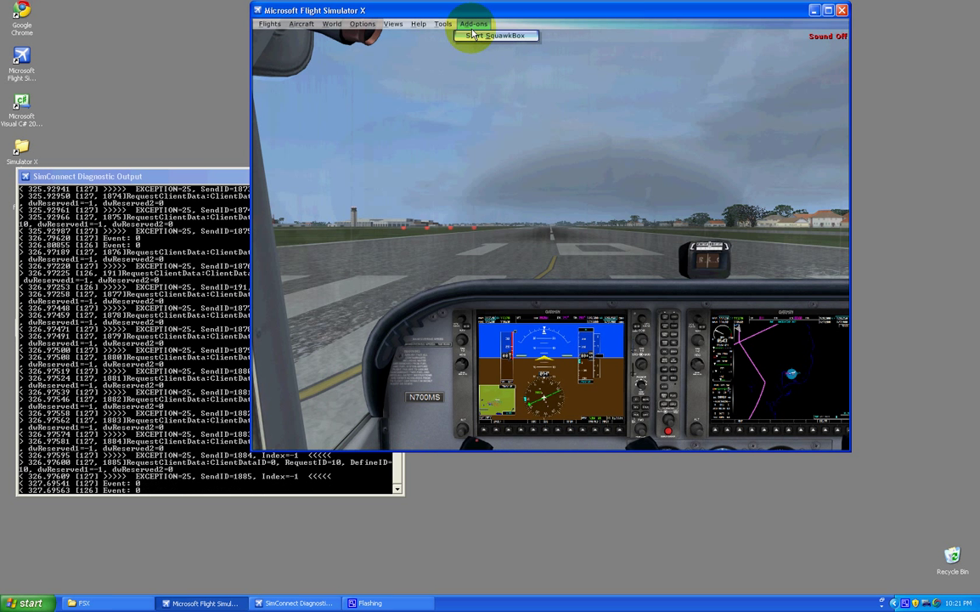
key(p)
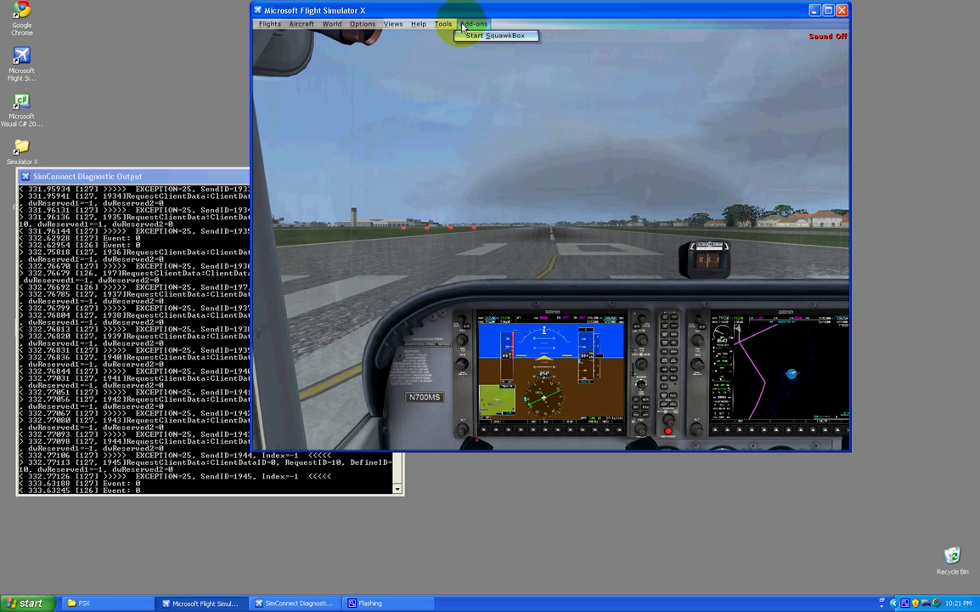
key(p)
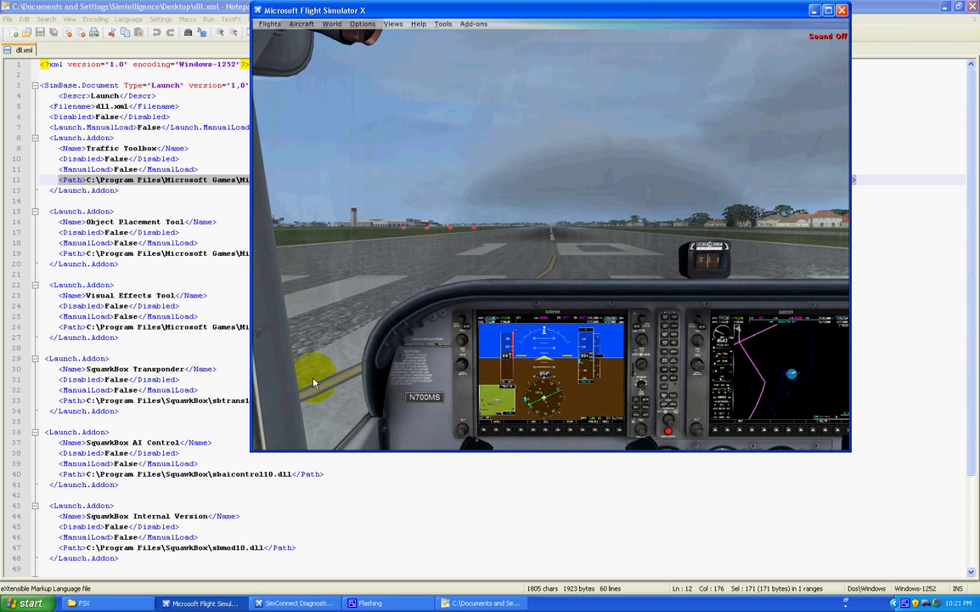
- Bring up the FSX settings folder and open dll.xml in Notepad++
click(480, 603)
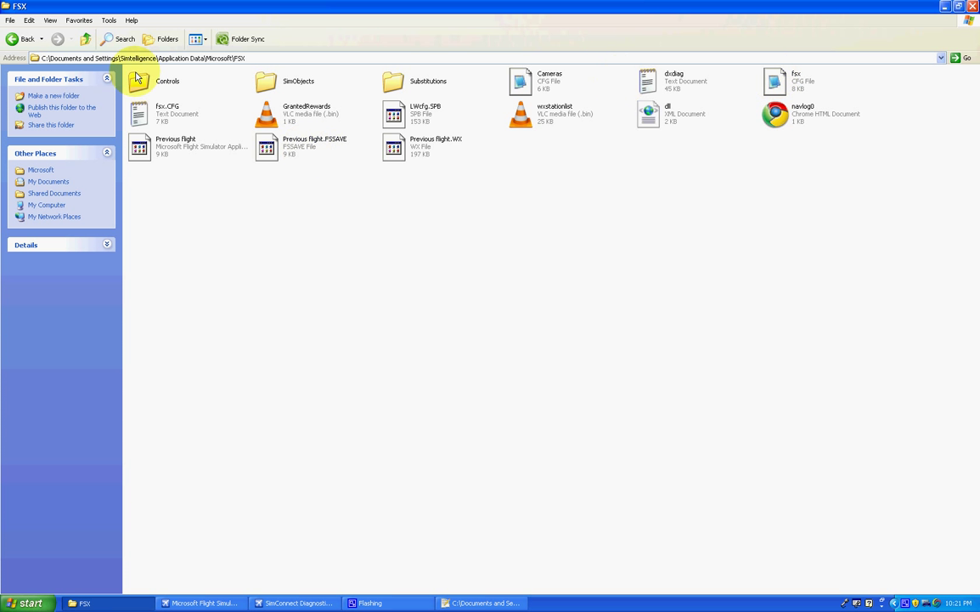
mouse_move(181, 64)
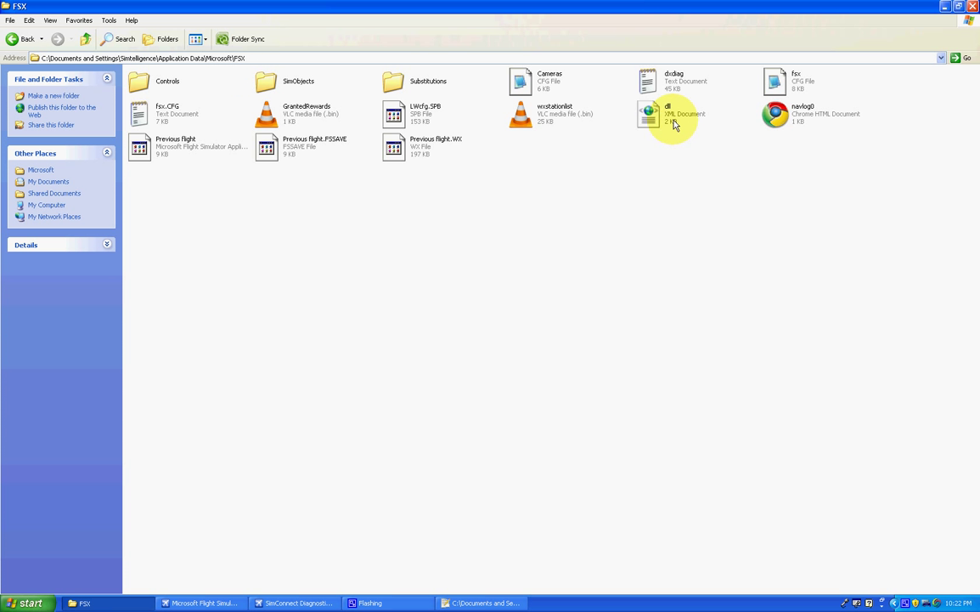
mouse_move(675, 158)
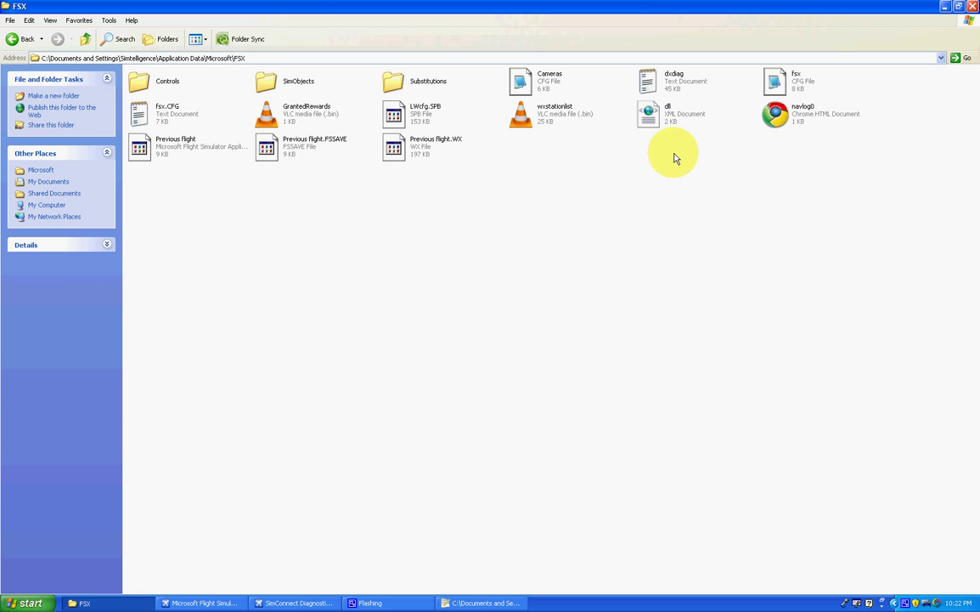
double_click(648, 113)
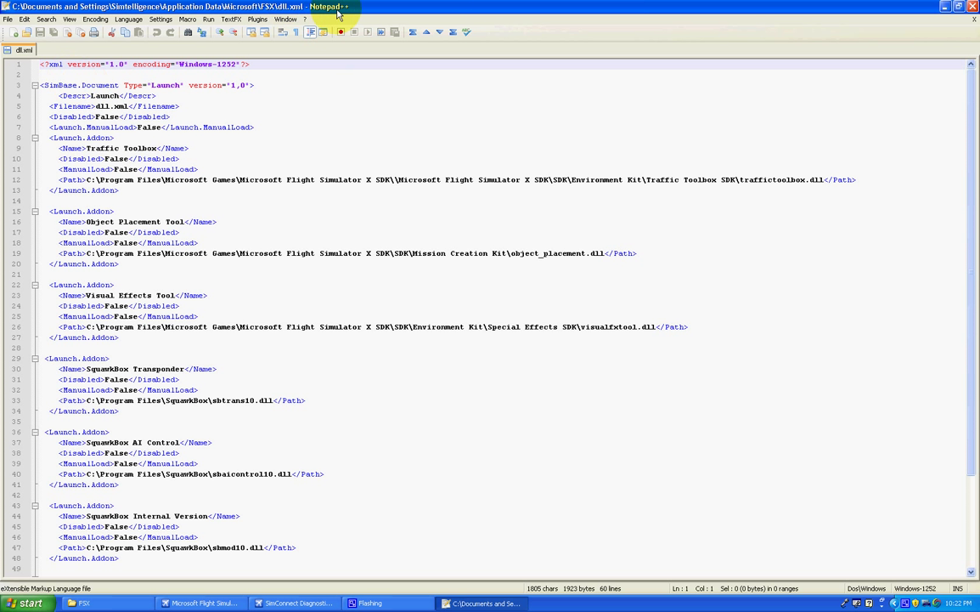
mouse_move(346, 15)
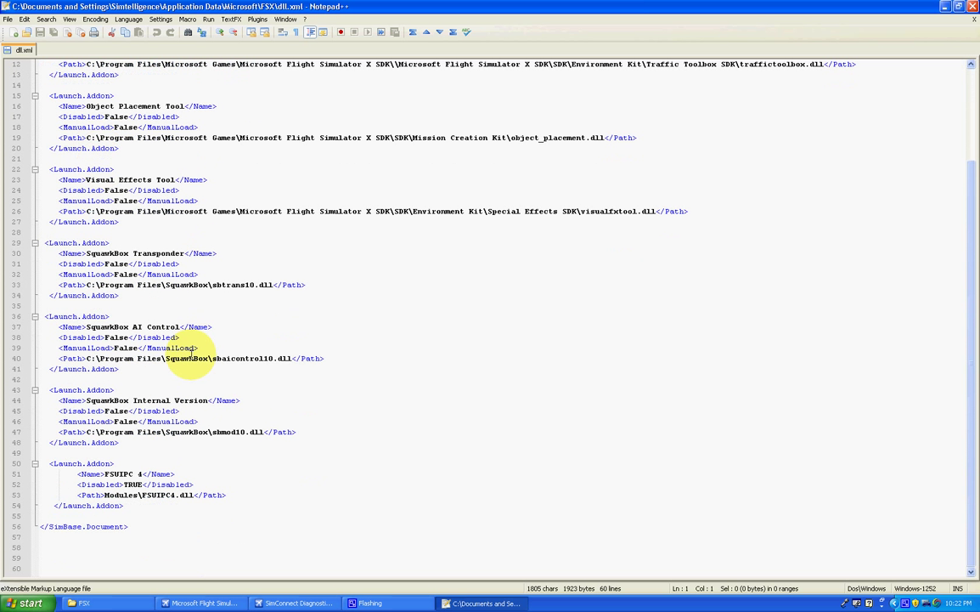
mouse_move(102, 23)
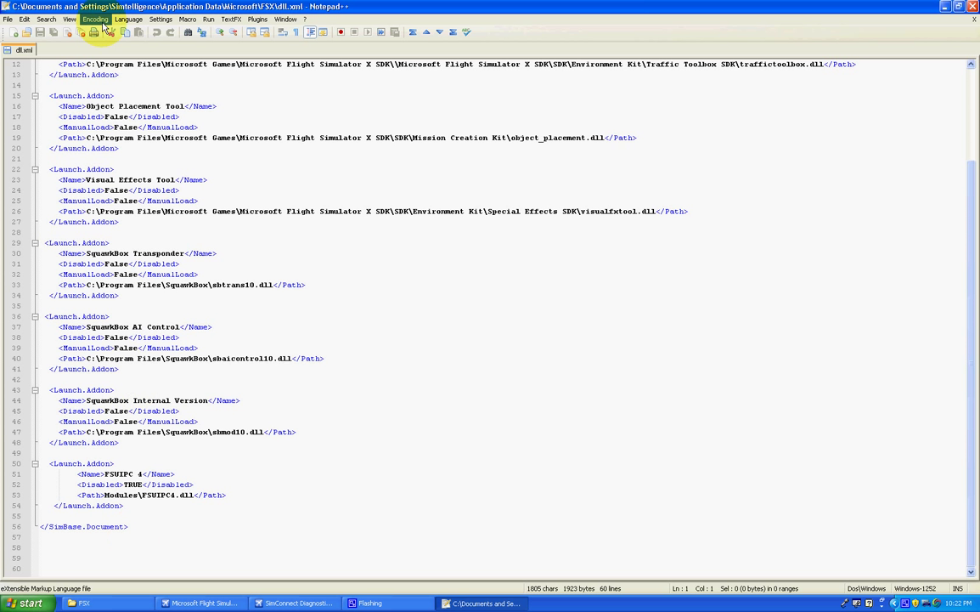
click(197, 211)
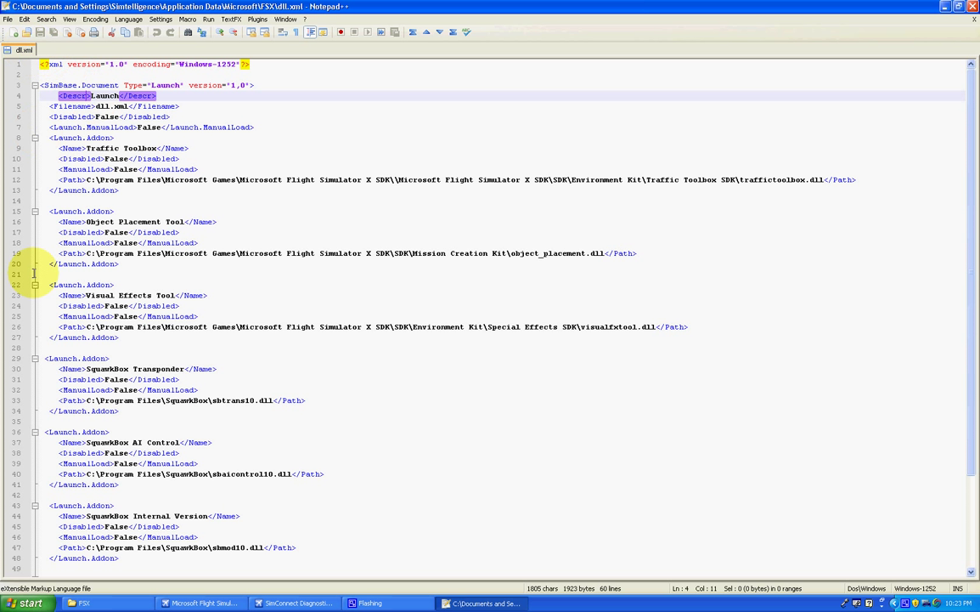
mouse_move(212, 409)
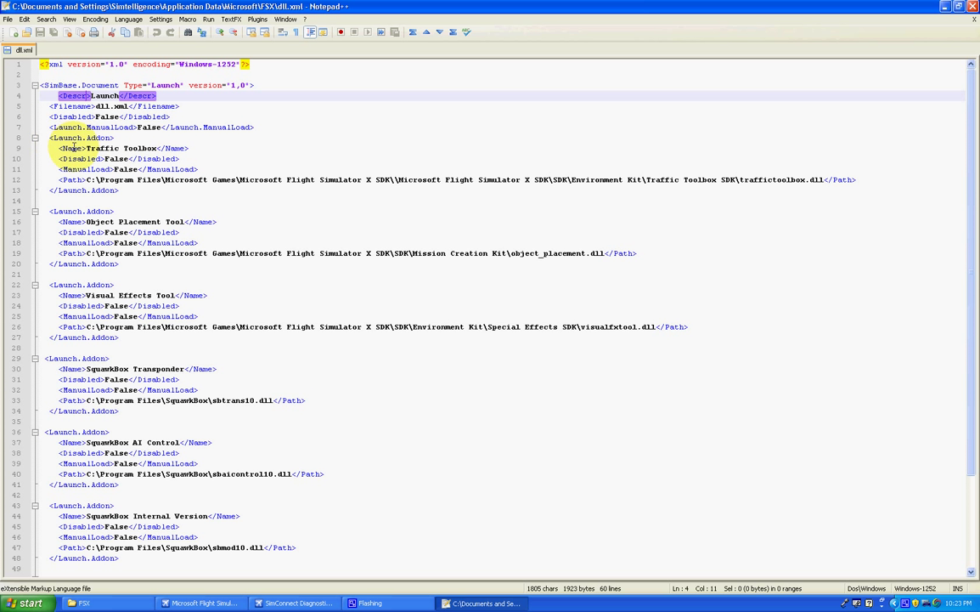
mouse_move(80, 159)
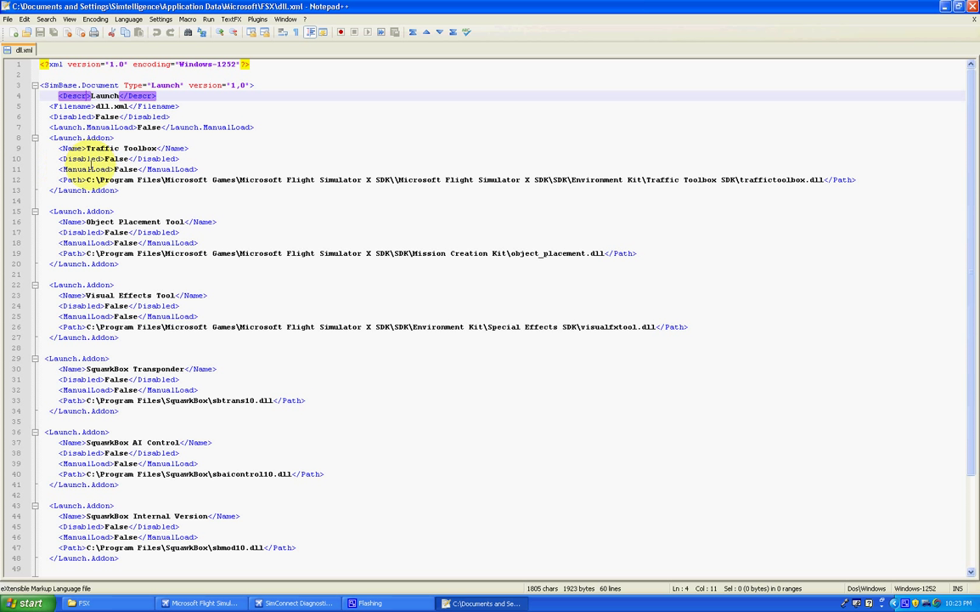
mouse_move(98, 170)
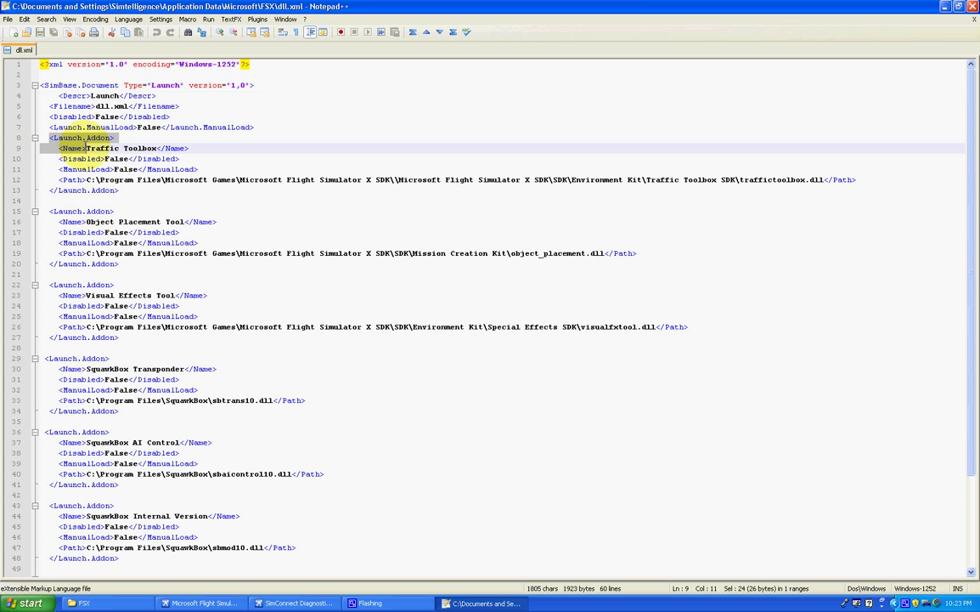
- Delete the repeated 'Games\Microsoft Flight Simulator X SDK\' portion from the Traffic Toolbox path
click(68, 138)
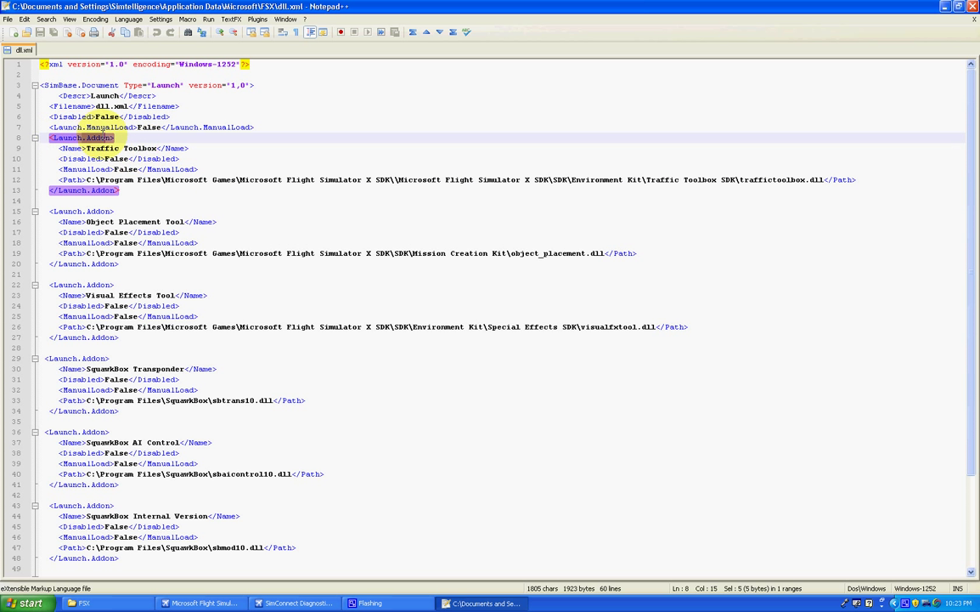
click(102, 159)
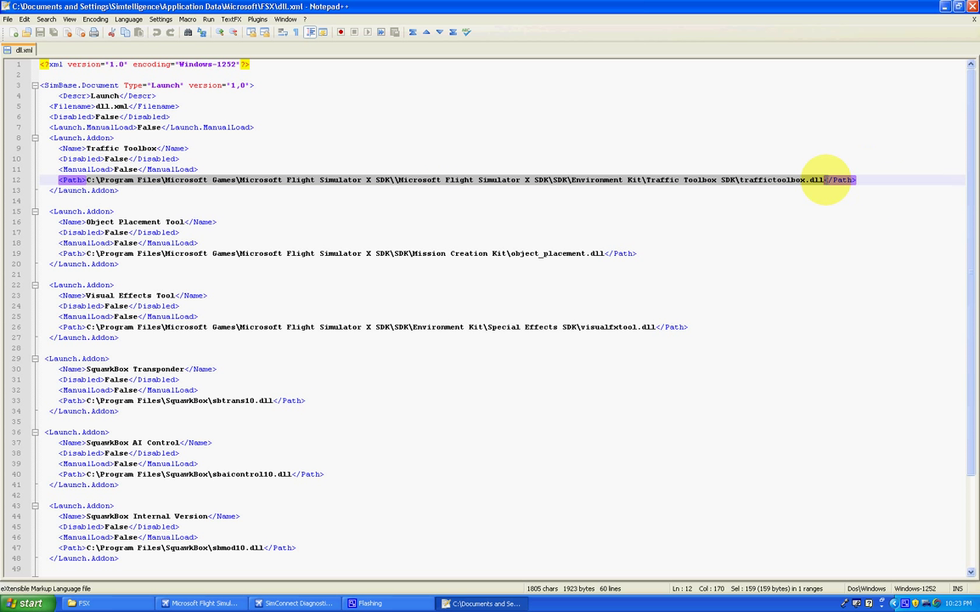
click(469, 232)
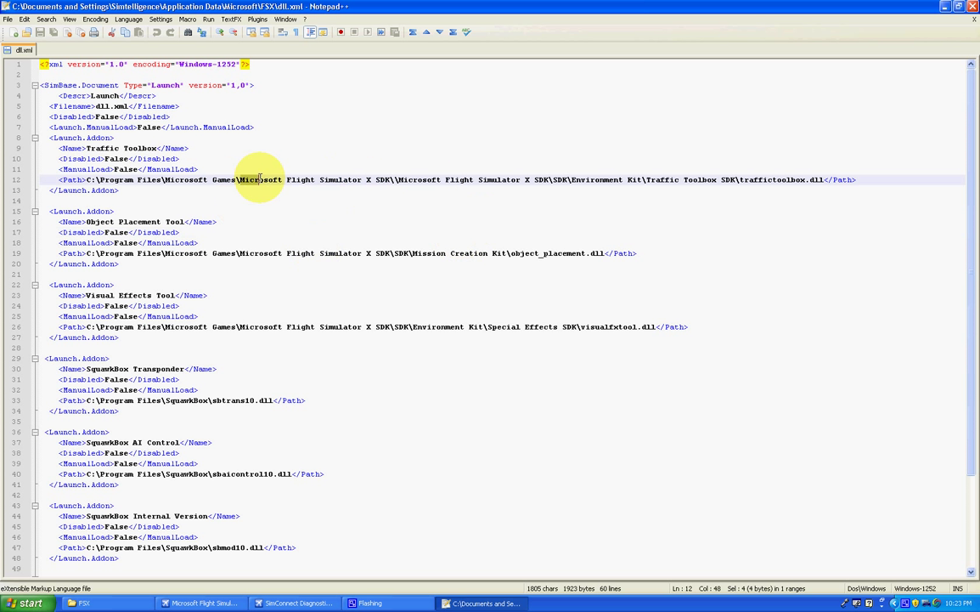
drag(261, 179, 659, 179)
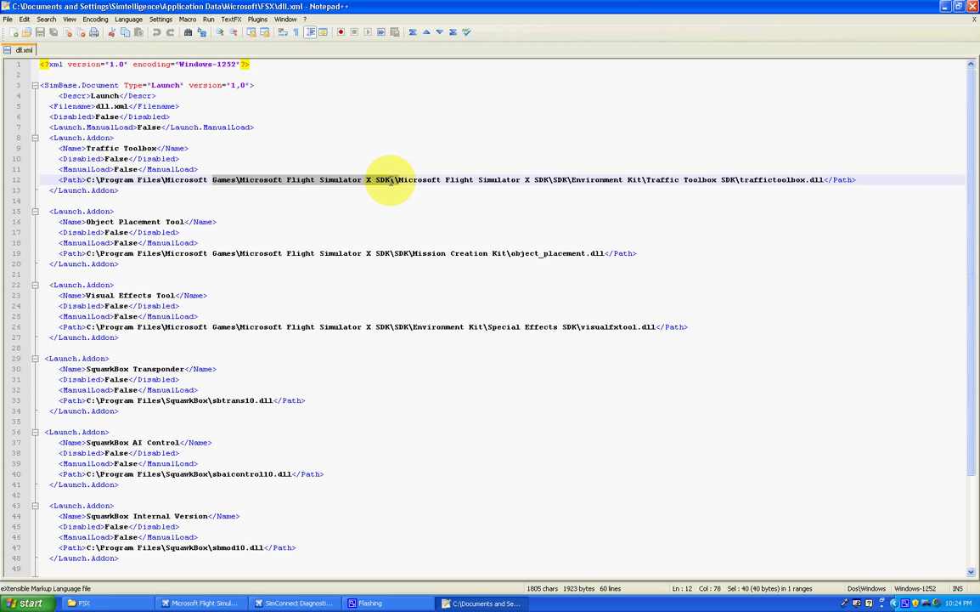
mouse_move(421, 136)
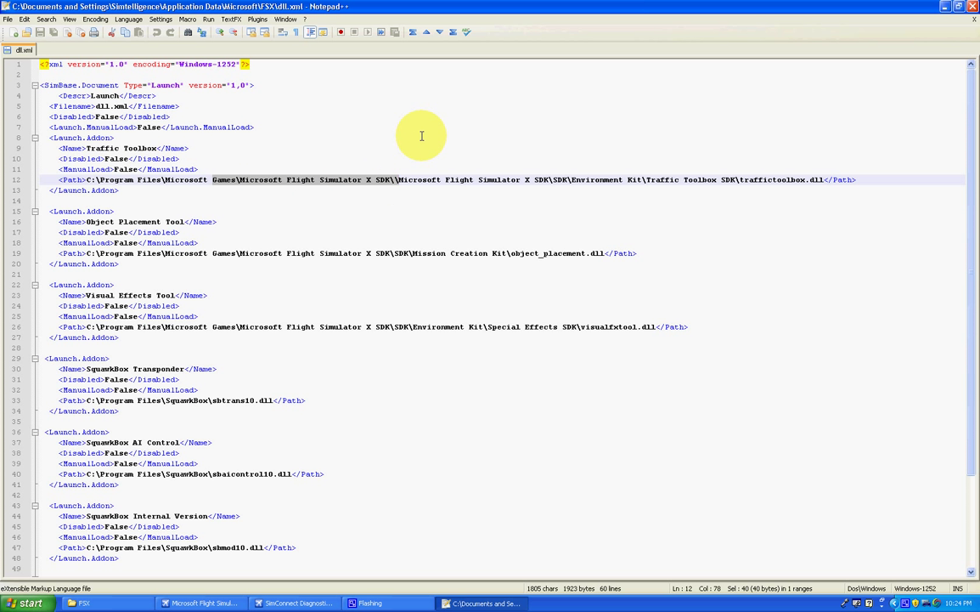
key(Delete)
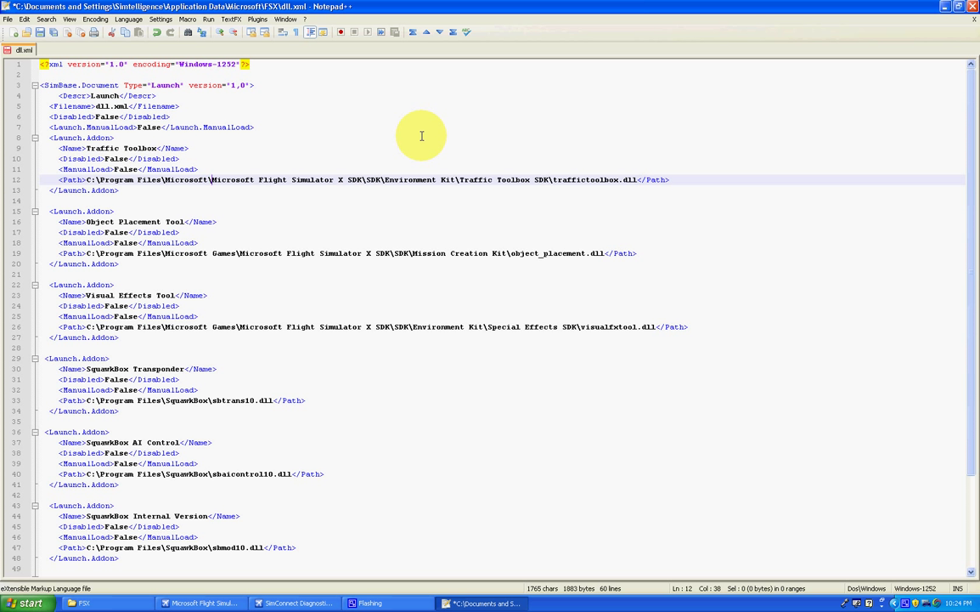
mouse_move(268, 154)
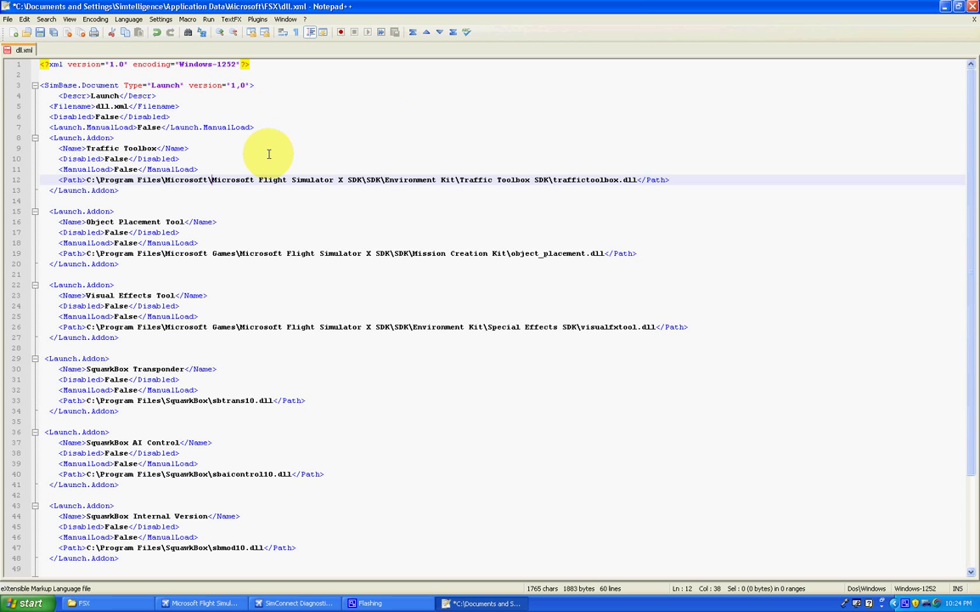
- Fix 'Games' in the Traffic Toolbox path and confirm FSX's Add-ons menu lists only SquawkBox
double_click(182, 179)
text( Games)
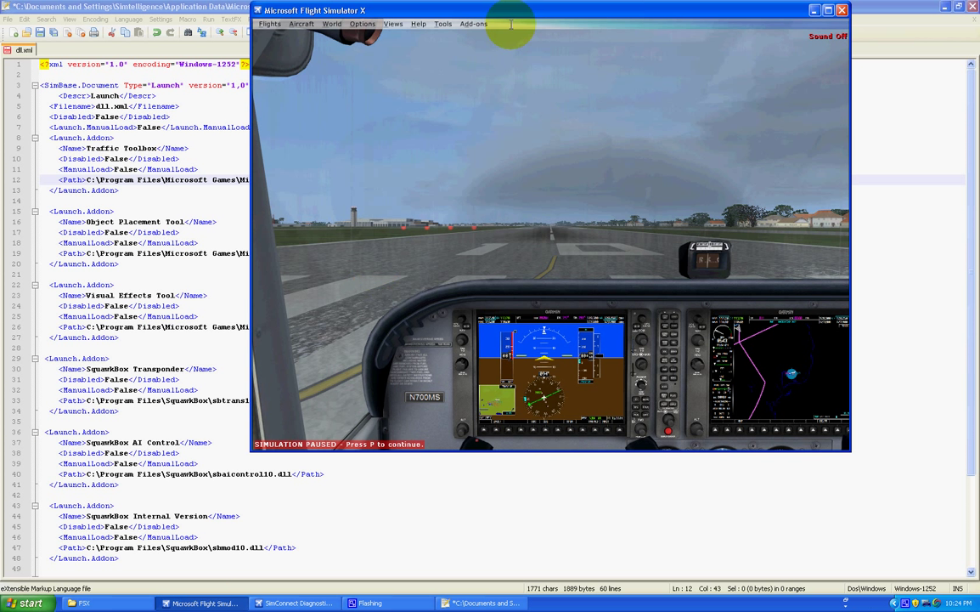
click(474, 23)
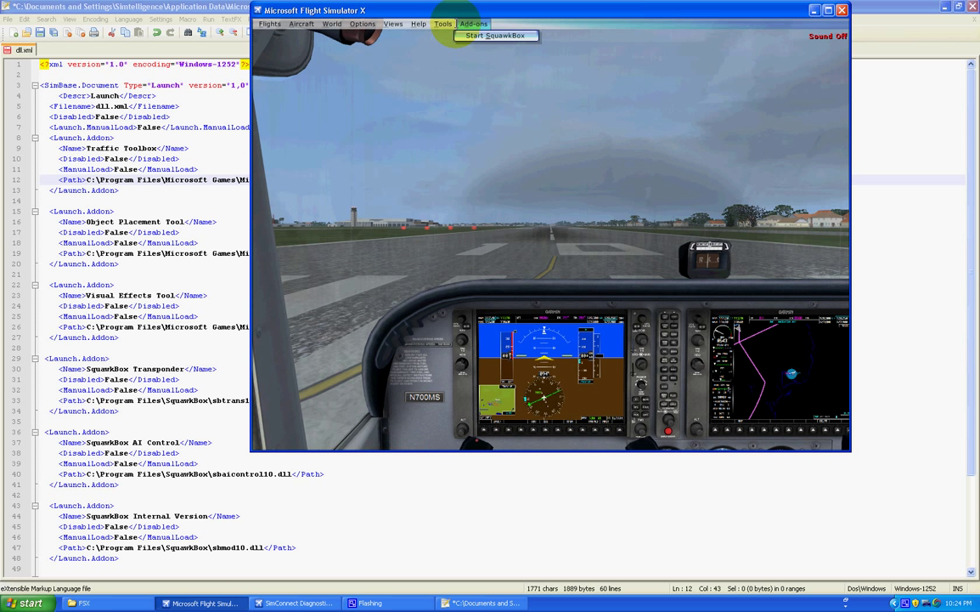
click(482, 602)
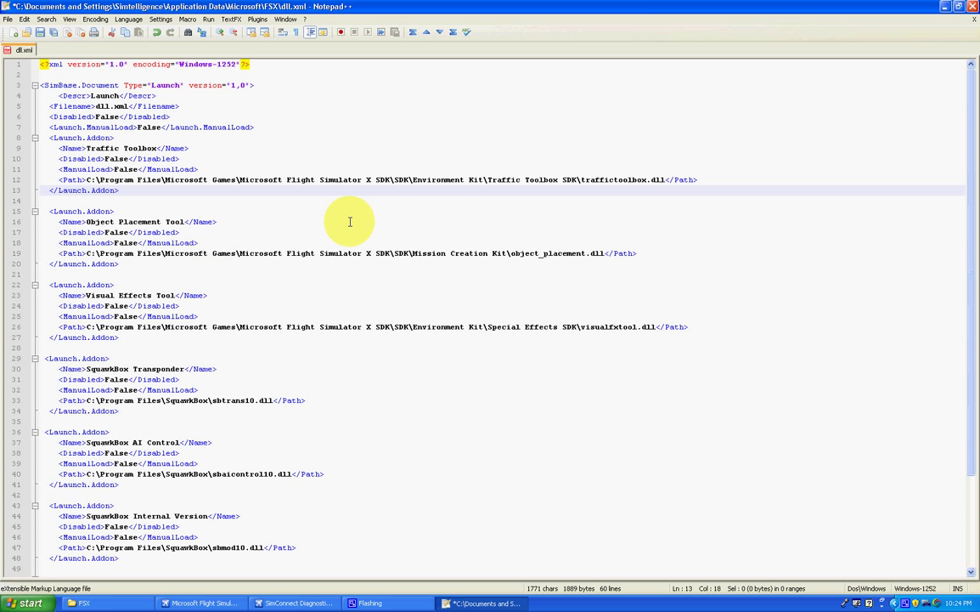
double_click(404, 253)
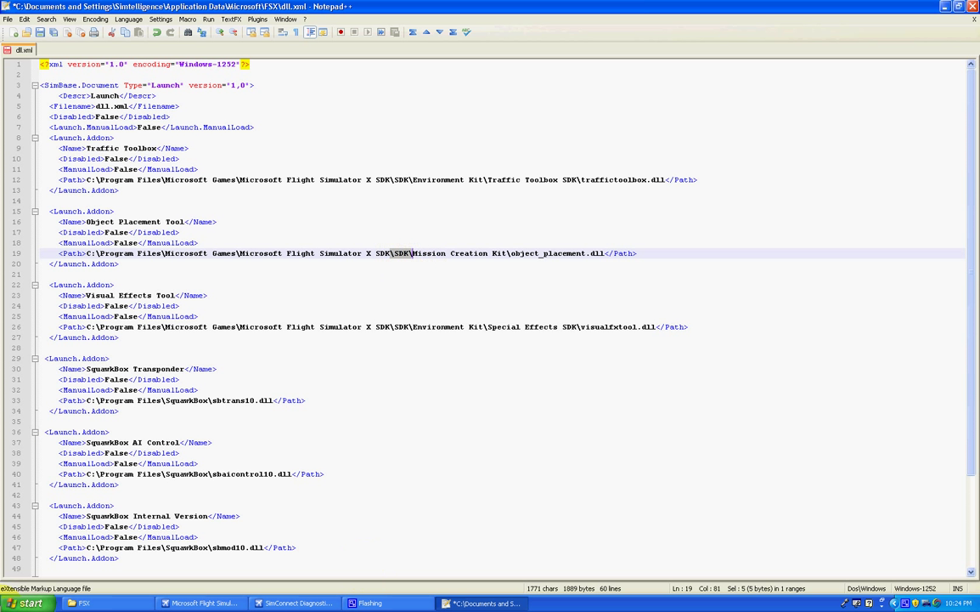
click(28, 601)
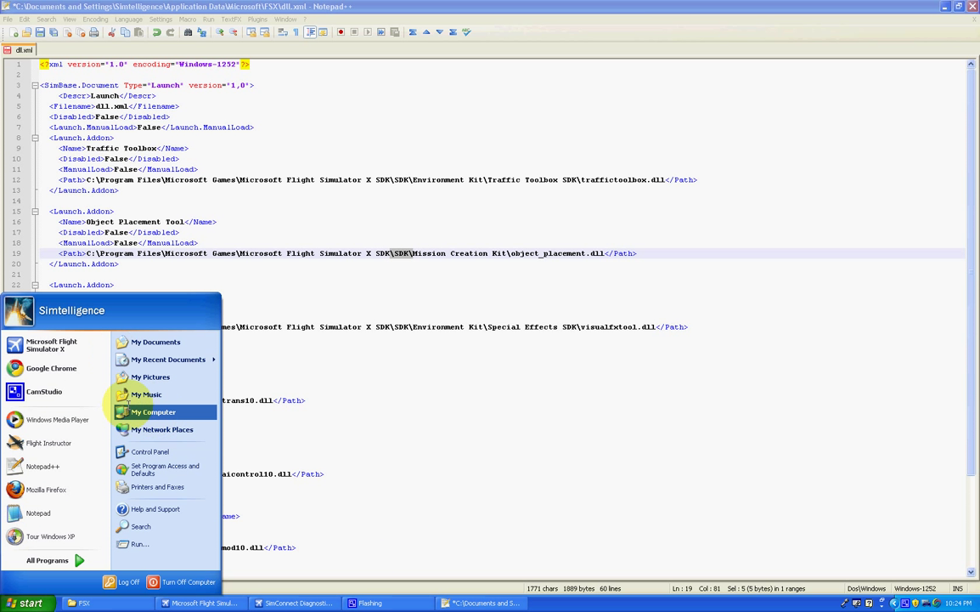
- Browse to Program Files\Microsoft Games\FSX SDK\SDK\Core Utilities Kit\SimConnect SDK\config and select DLL
click(153, 412)
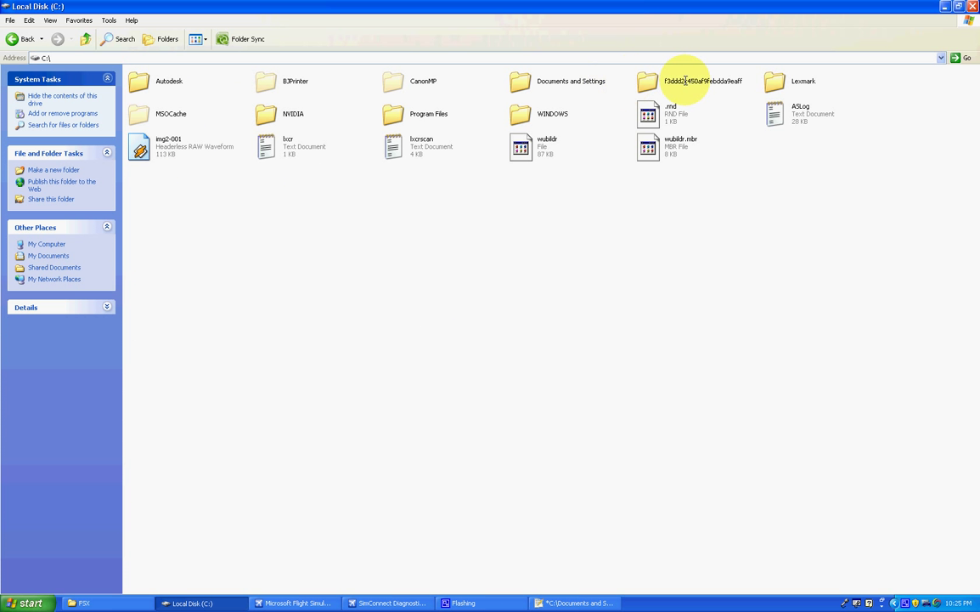
double_click(428, 113)
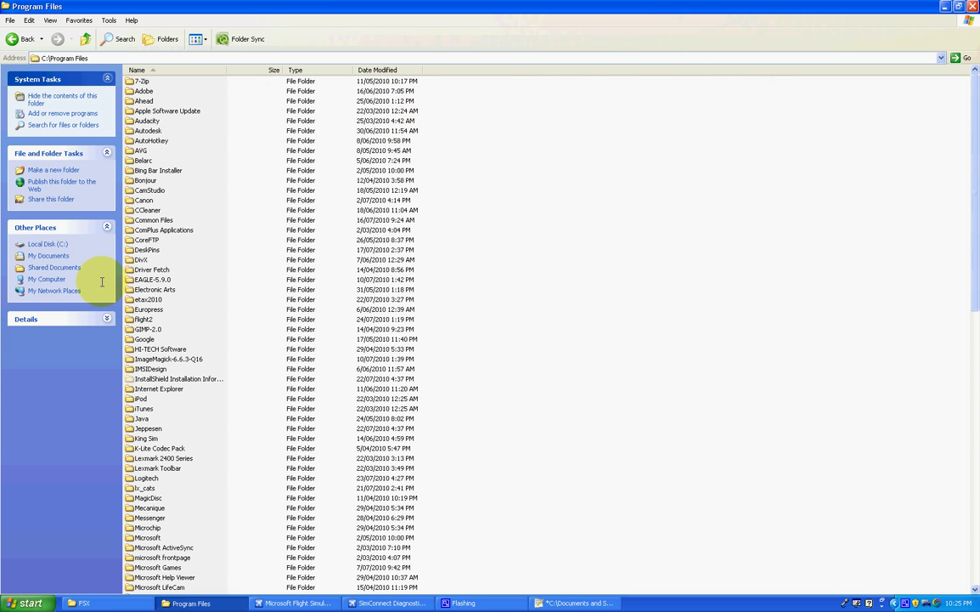
double_click(149, 566)
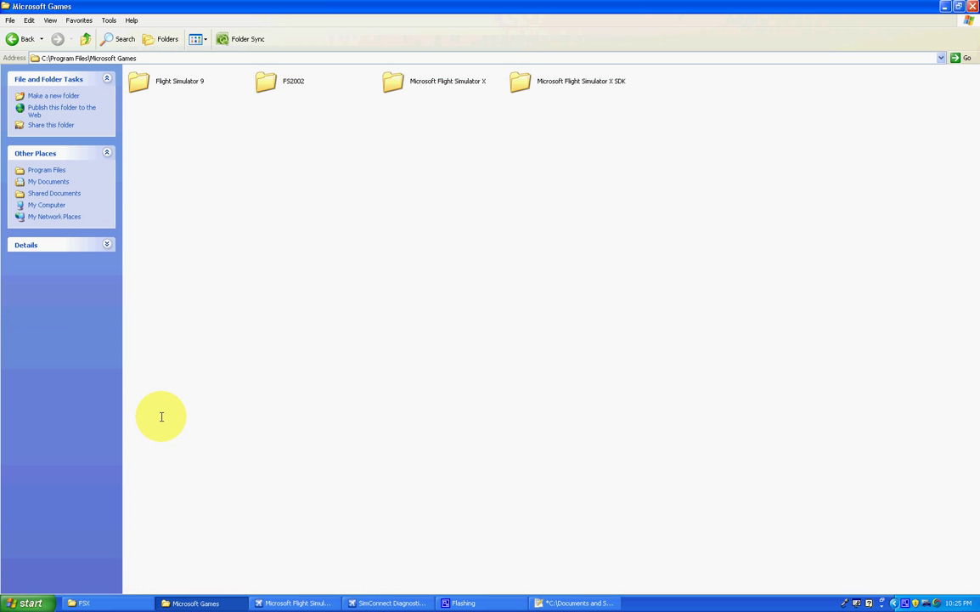
mouse_move(597, 91)
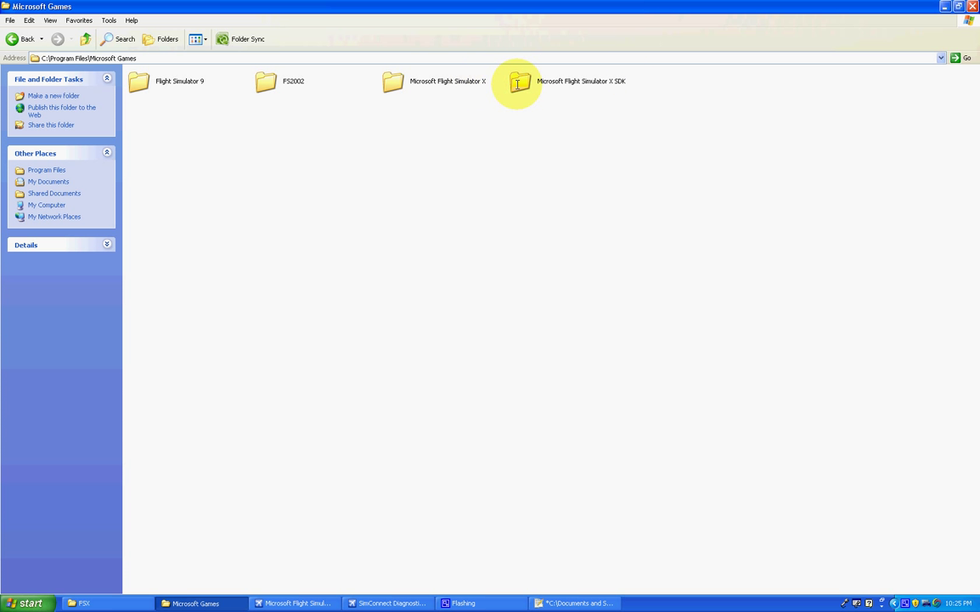
double_click(517, 83)
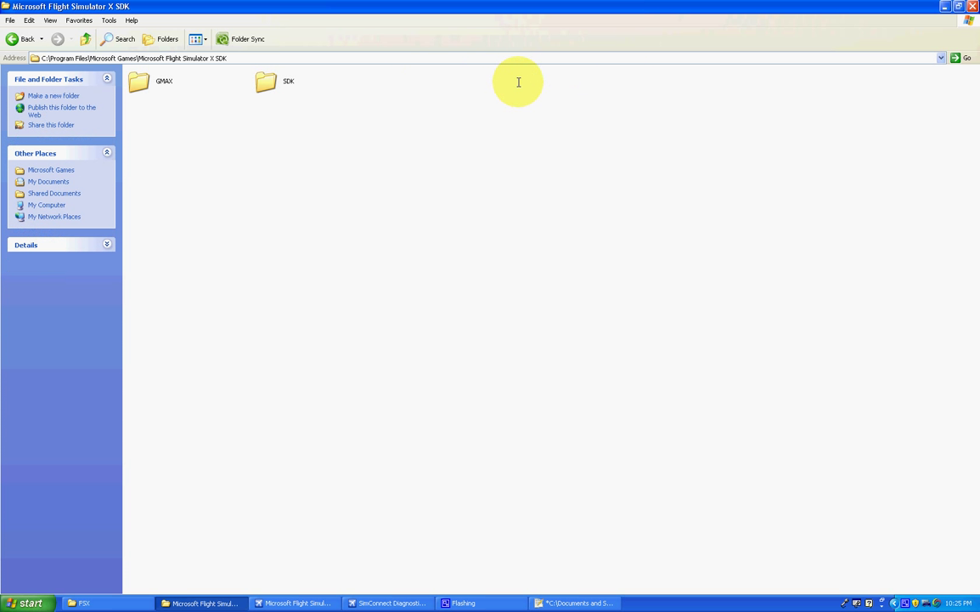
double_click(265, 81)
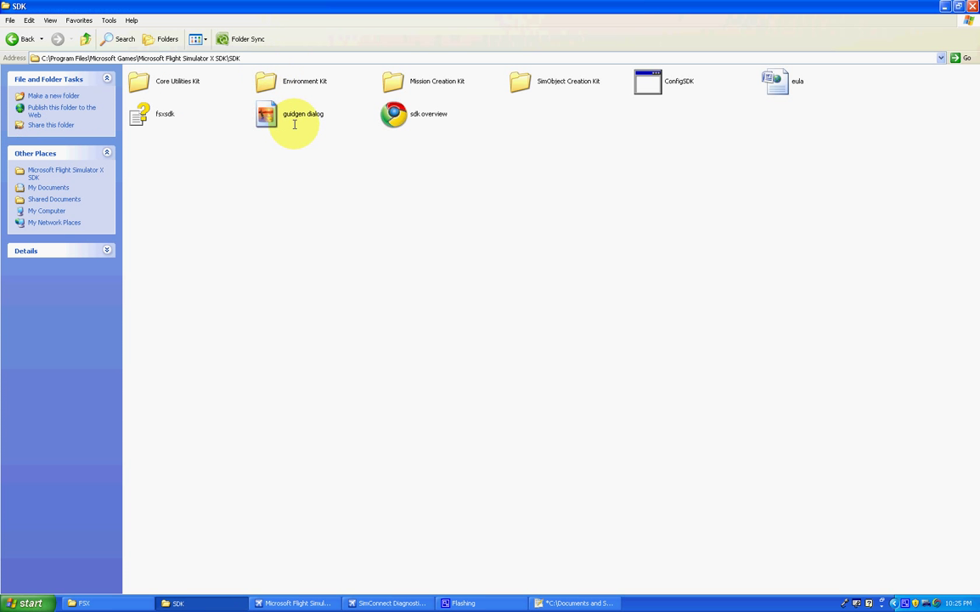
double_click(177, 81)
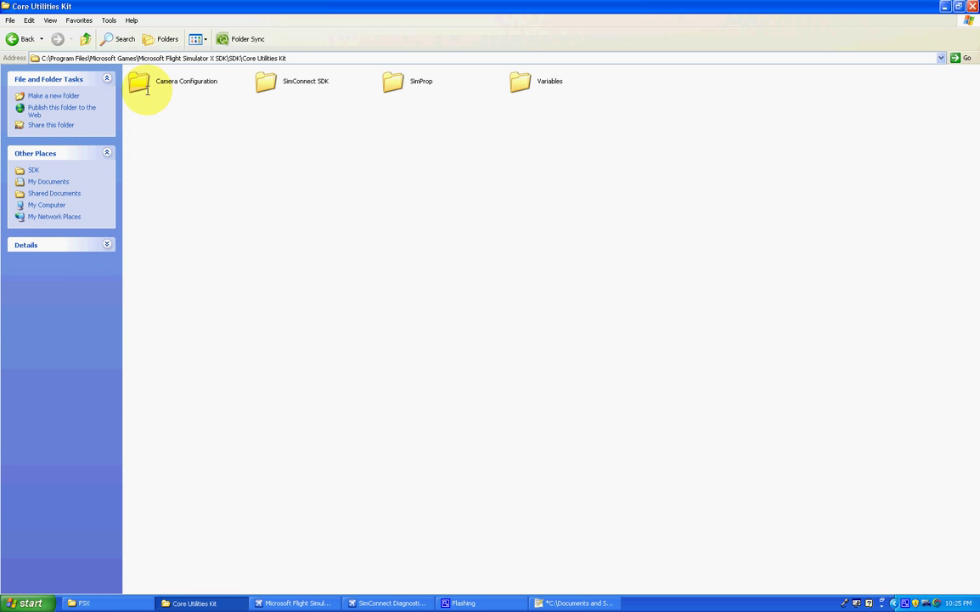
click(305, 80)
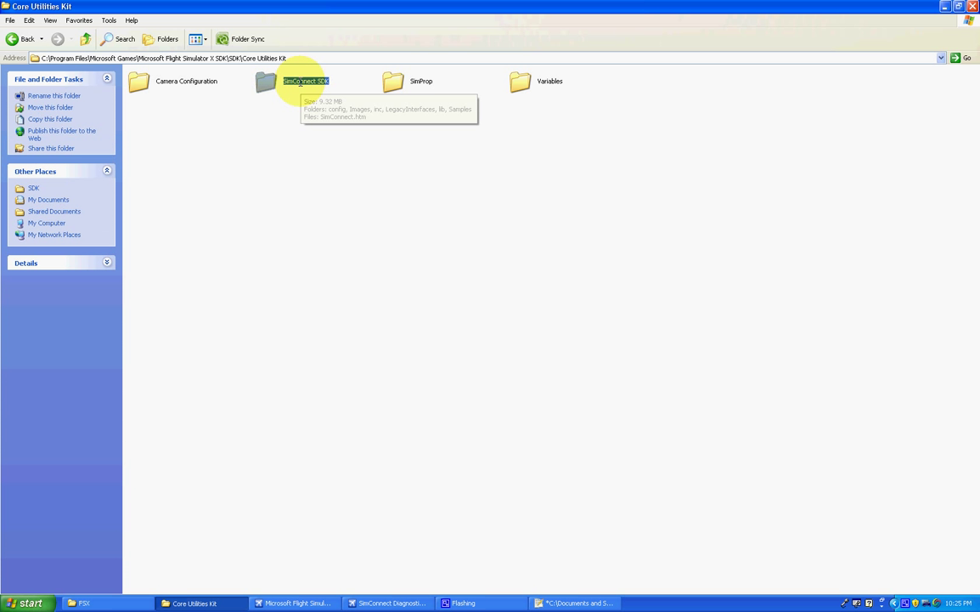
double_click(305, 81)
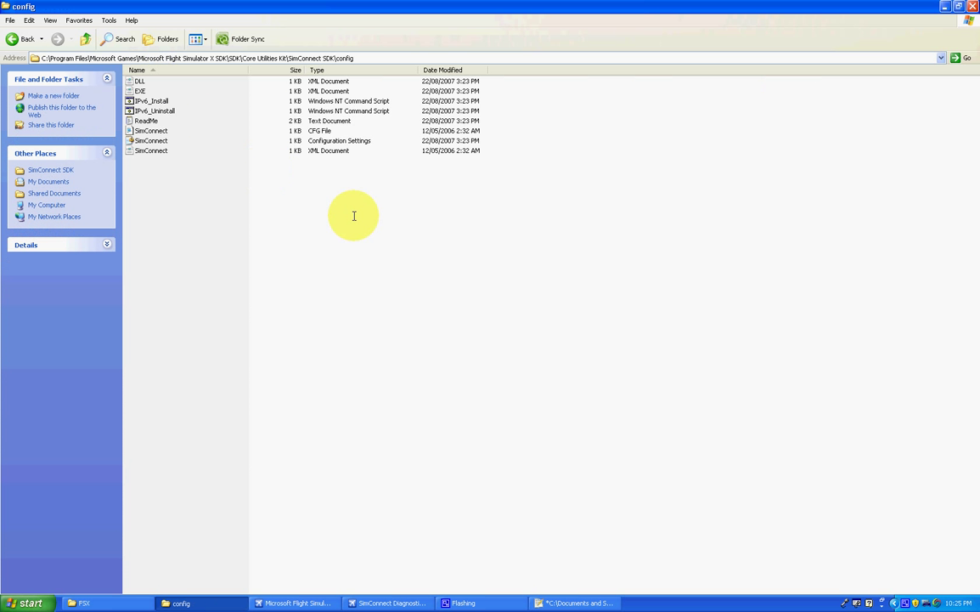
click(140, 81)
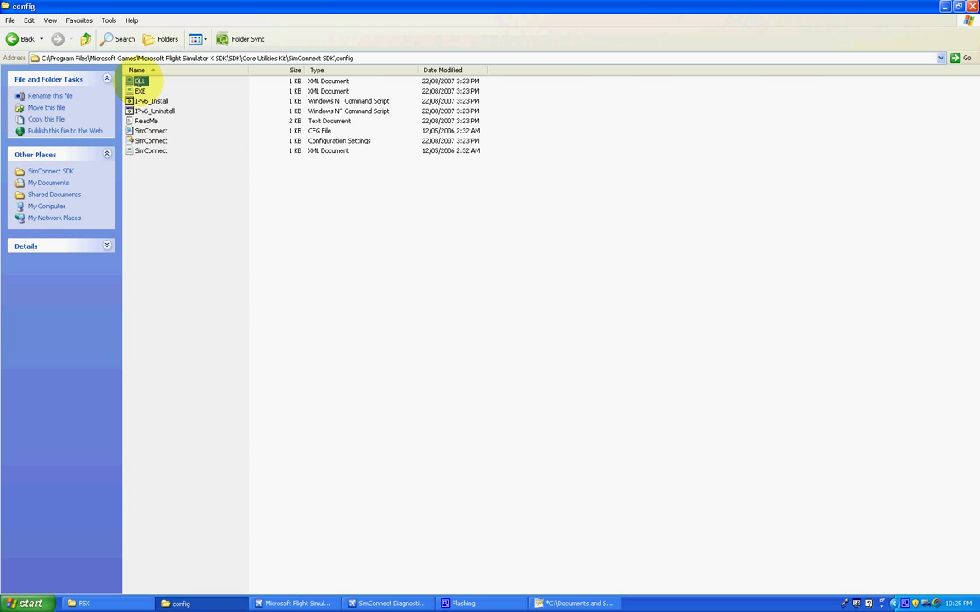
- Open the sample DLL.xml, duplicate its Launch.Addon block, then close it without saving
double_click(138, 80)
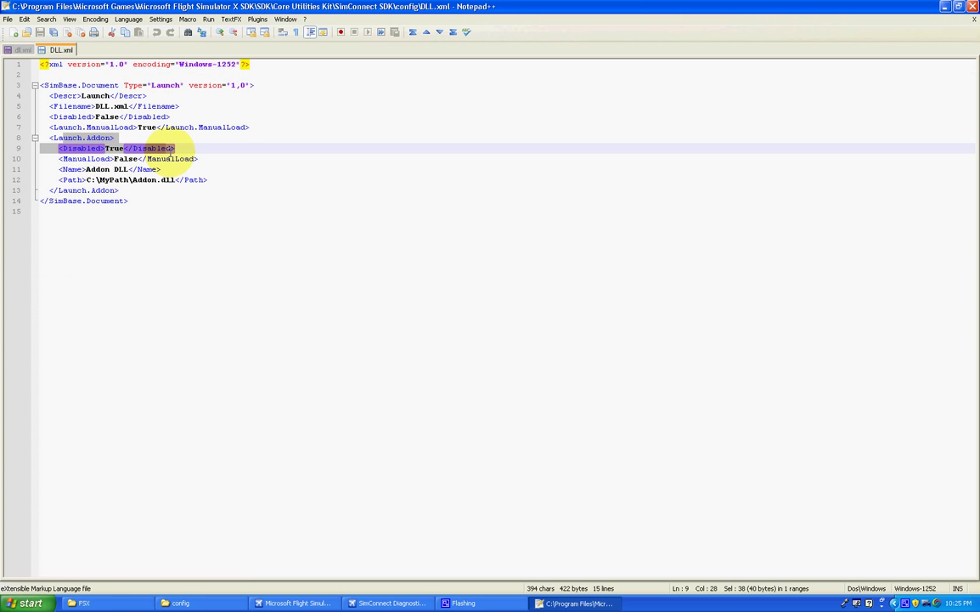
click(118, 190)
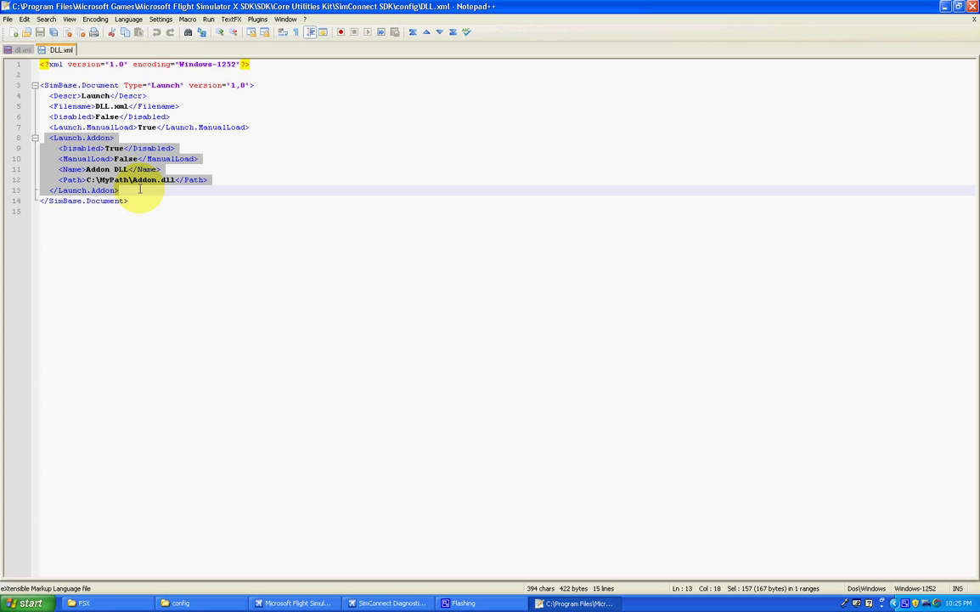
click(157, 179)
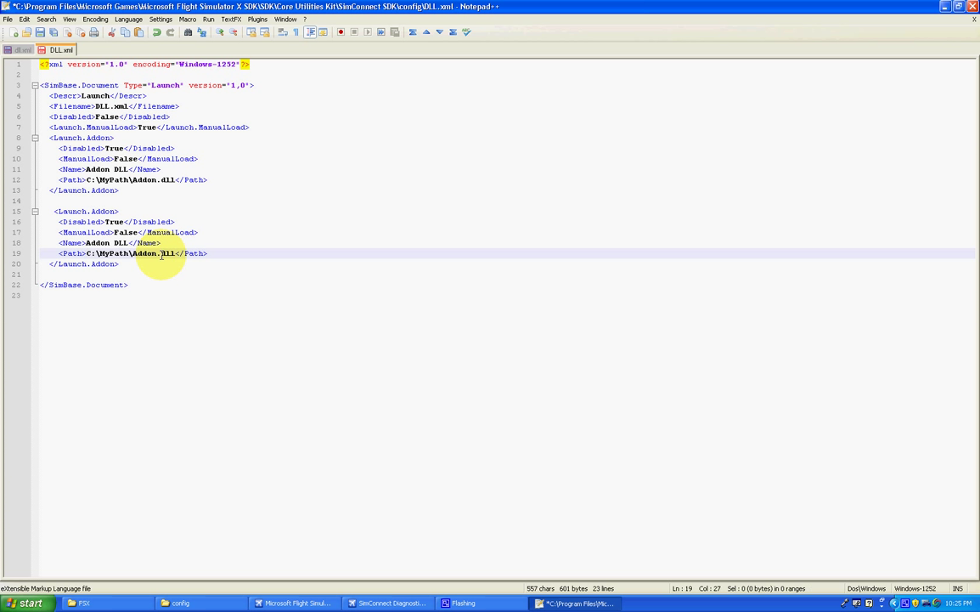
right_click(61, 50)
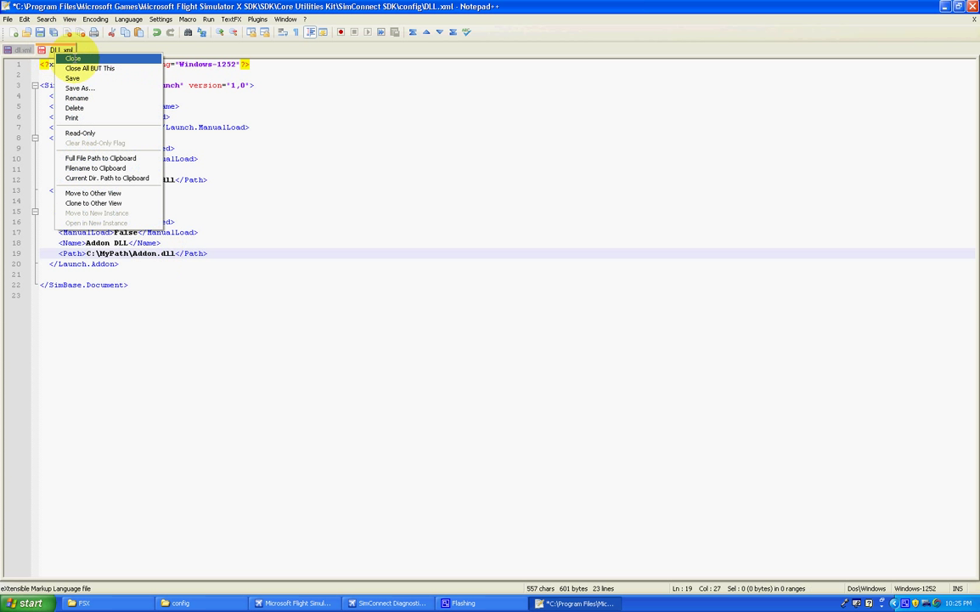
click(72, 58)
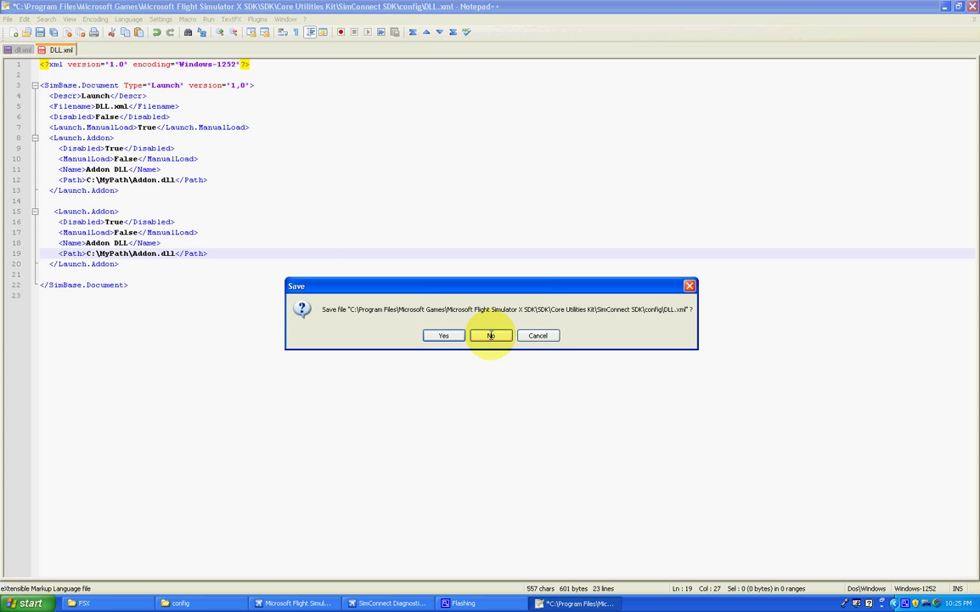
click(490, 334)
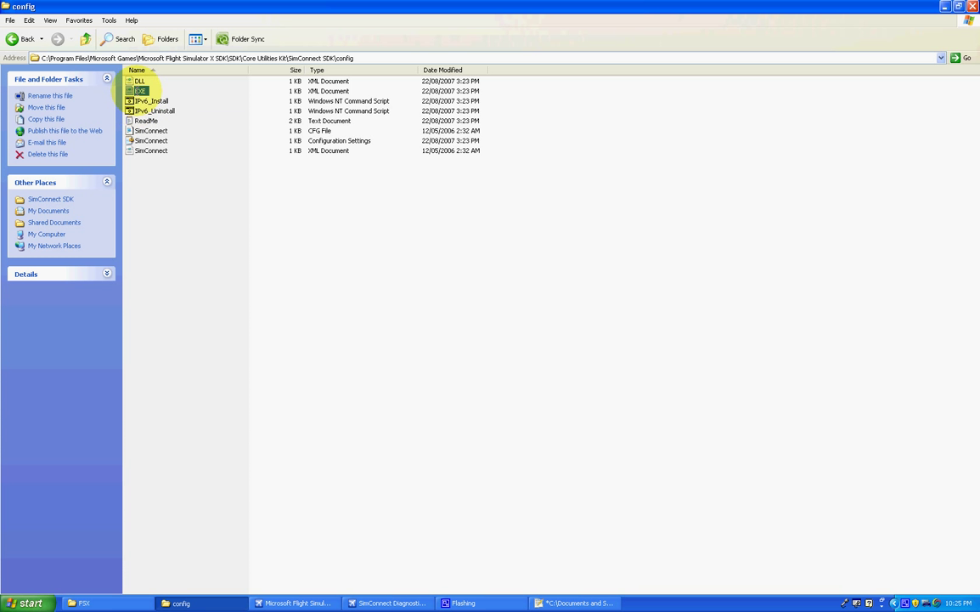
- Open the sample EXE.xml, then bring the FSX dll.xml back to the front
double_click(140, 91)
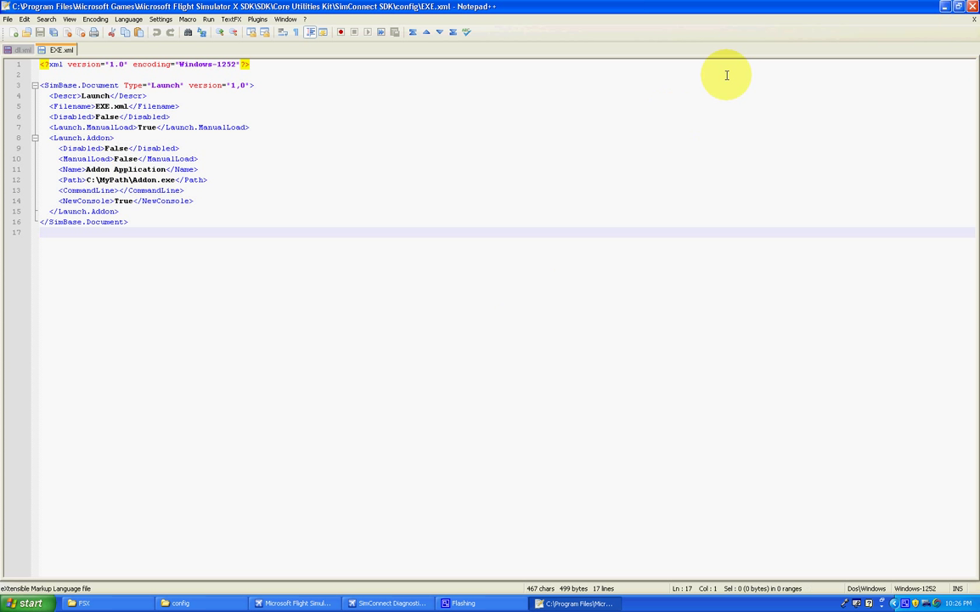
click(179, 602)
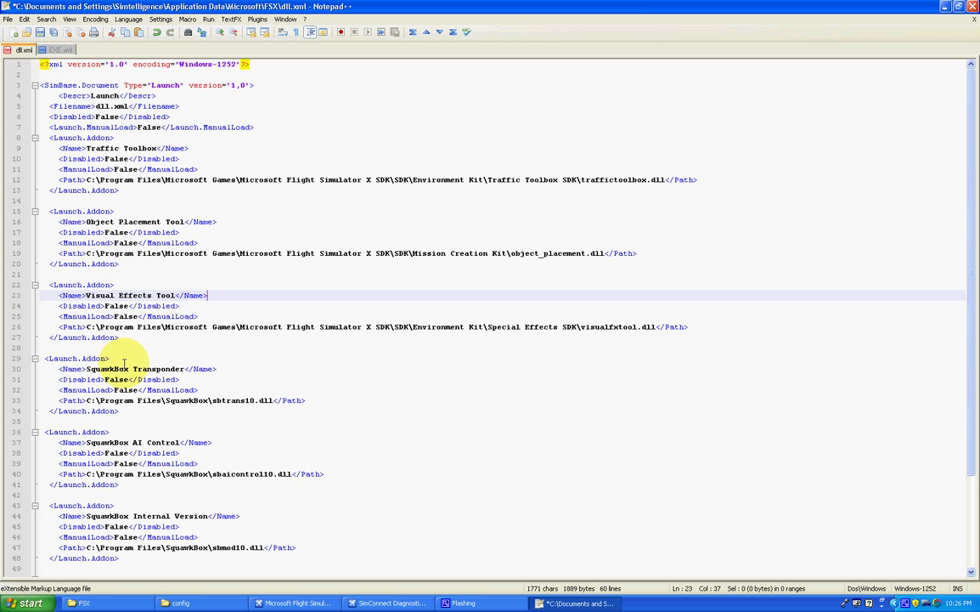
- Change each add-on's Disabled value from False to TRUE, including FSUIPC, and save
scroll(down, 3)
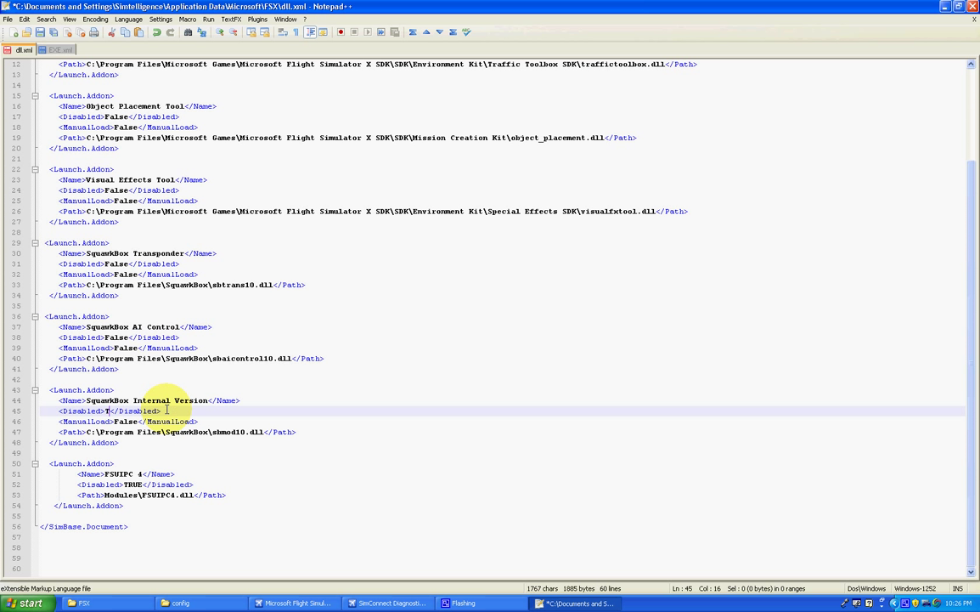
text(TRUE)
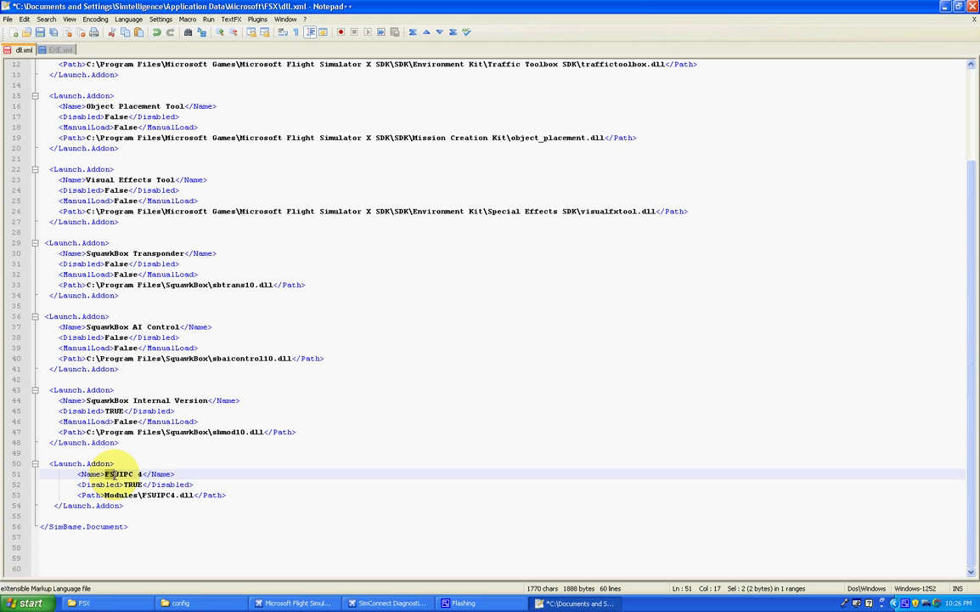
double_click(119, 473)
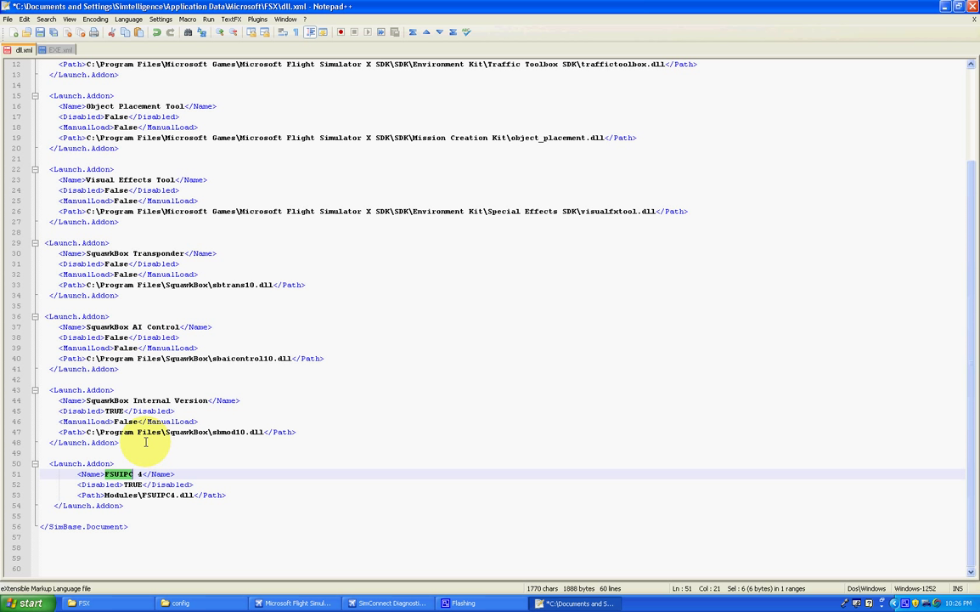
mouse_move(136, 494)
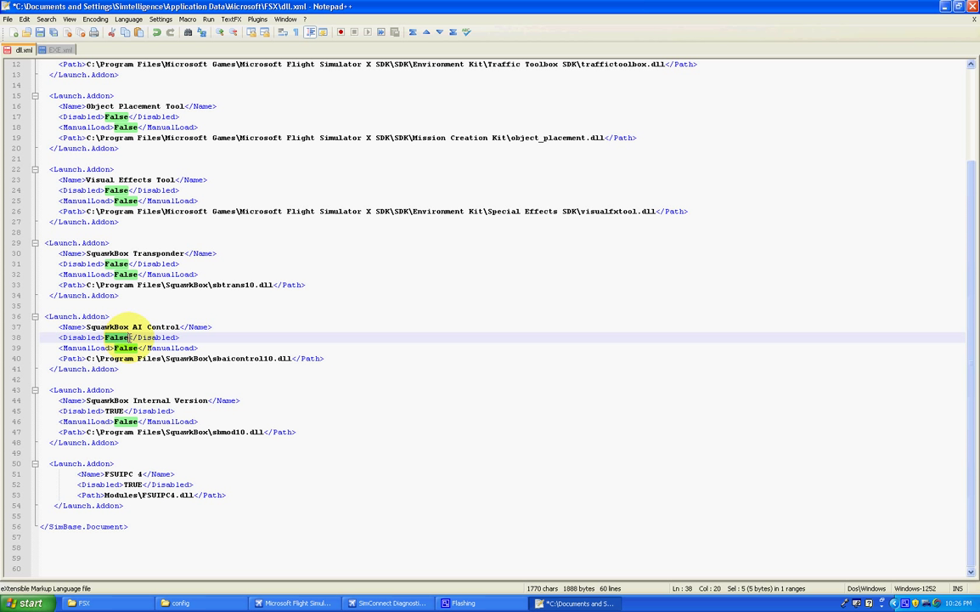
text(TRUE)
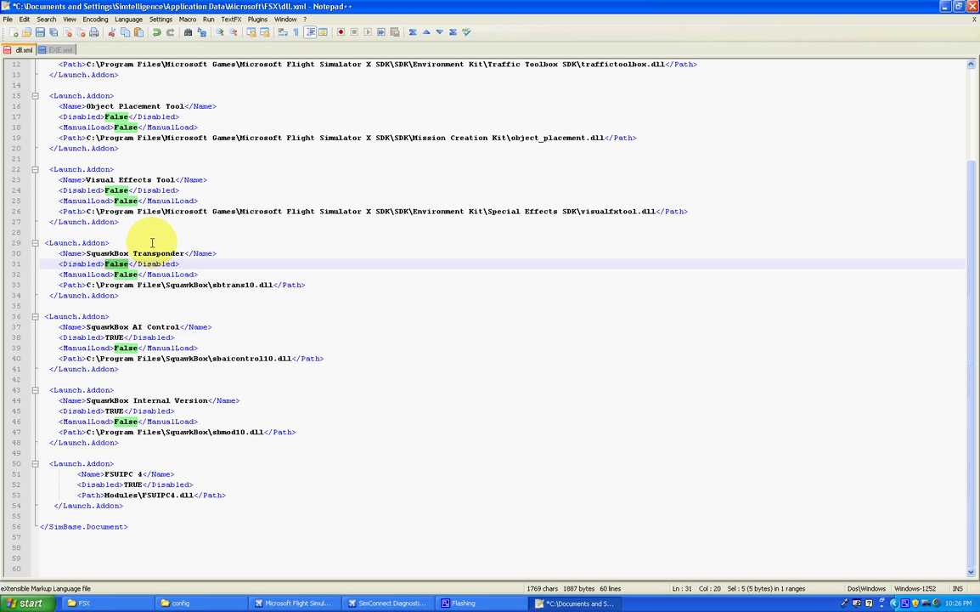
text(TRUE)
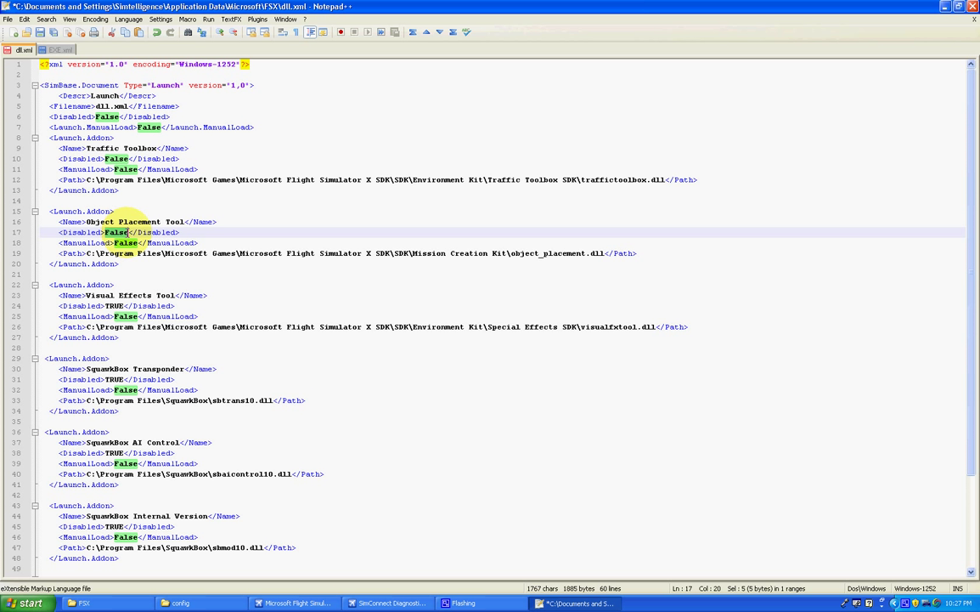
mouse_move(449, 259)
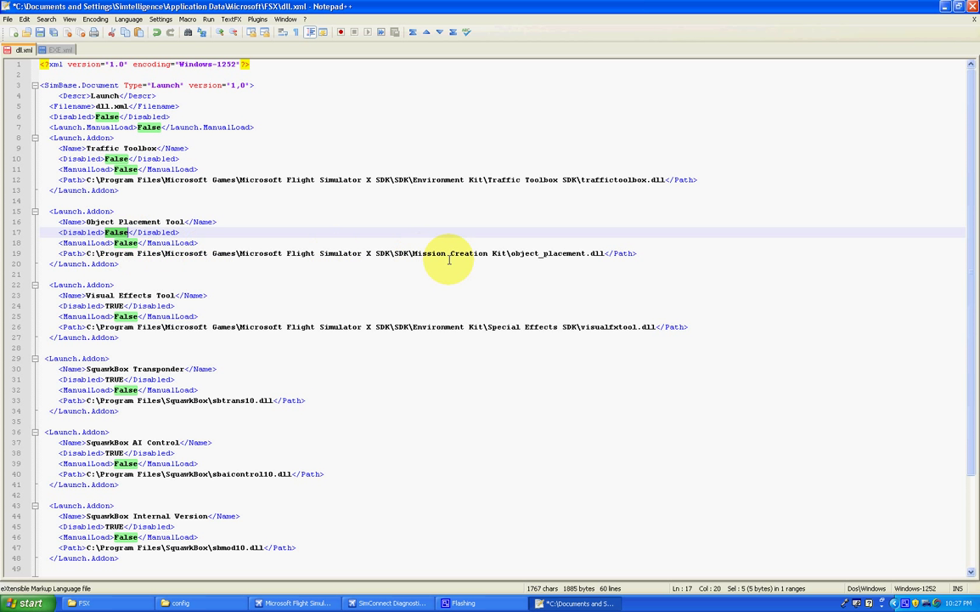
mouse_move(327, 259)
text(TU)
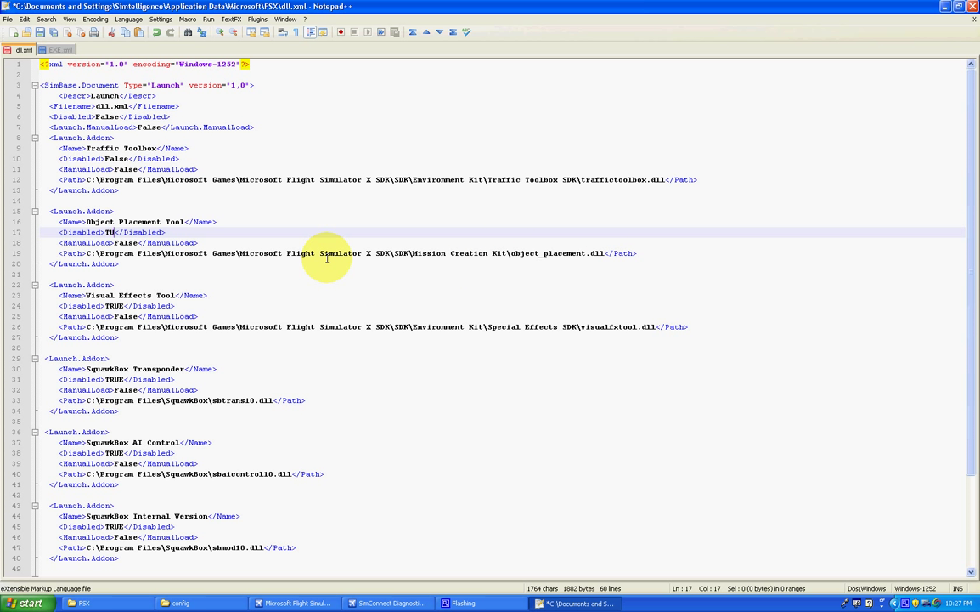
text(RUE)
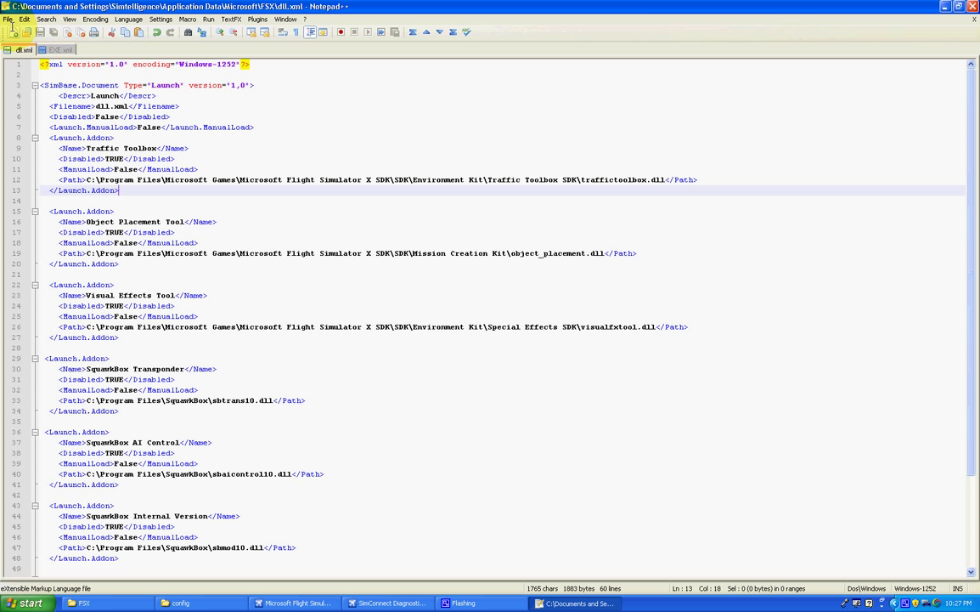
- Save a copy of dll.xml to the Desktop via Save As and close Notepad++
click(7, 18)
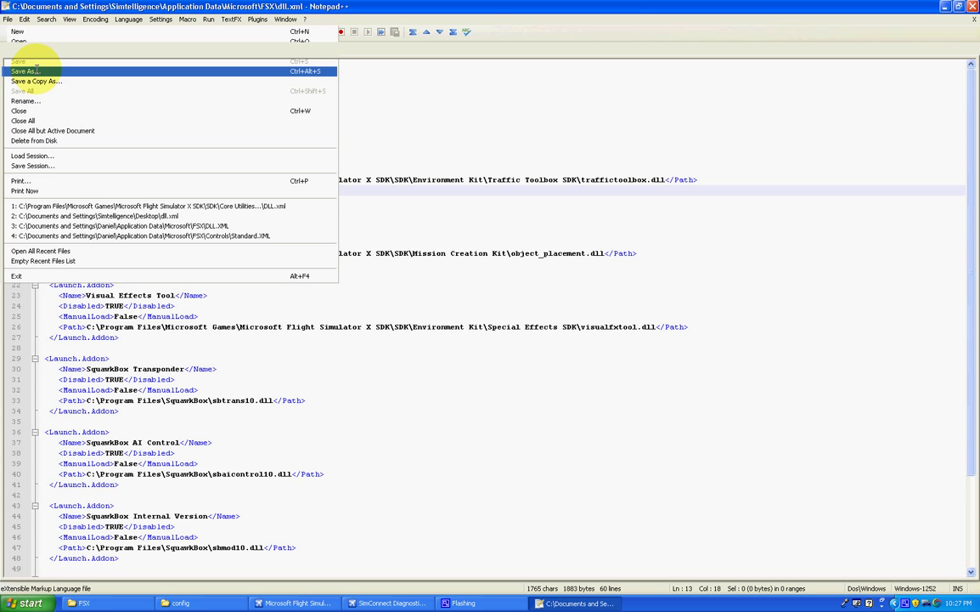
click(26, 71)
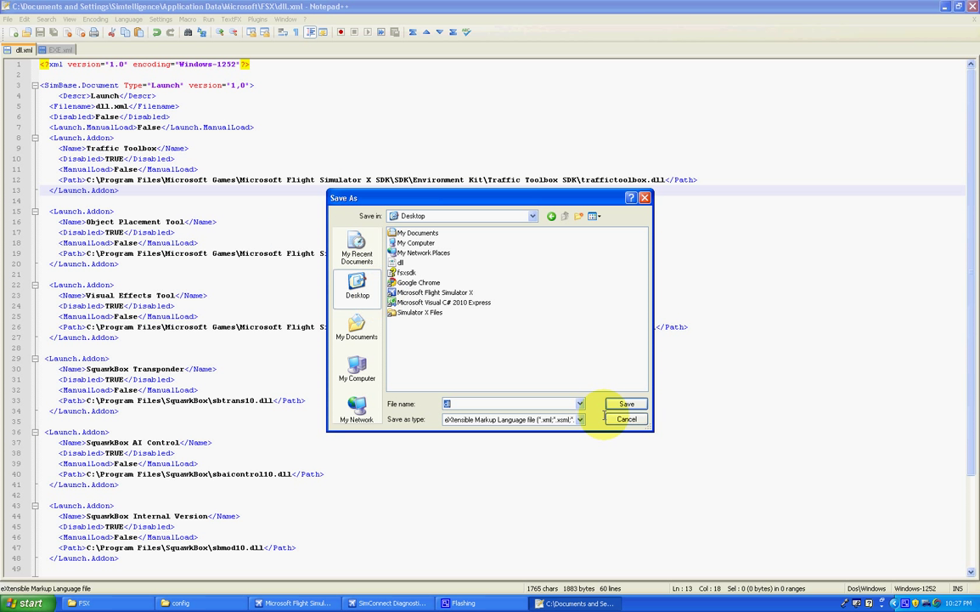
click(626, 403)
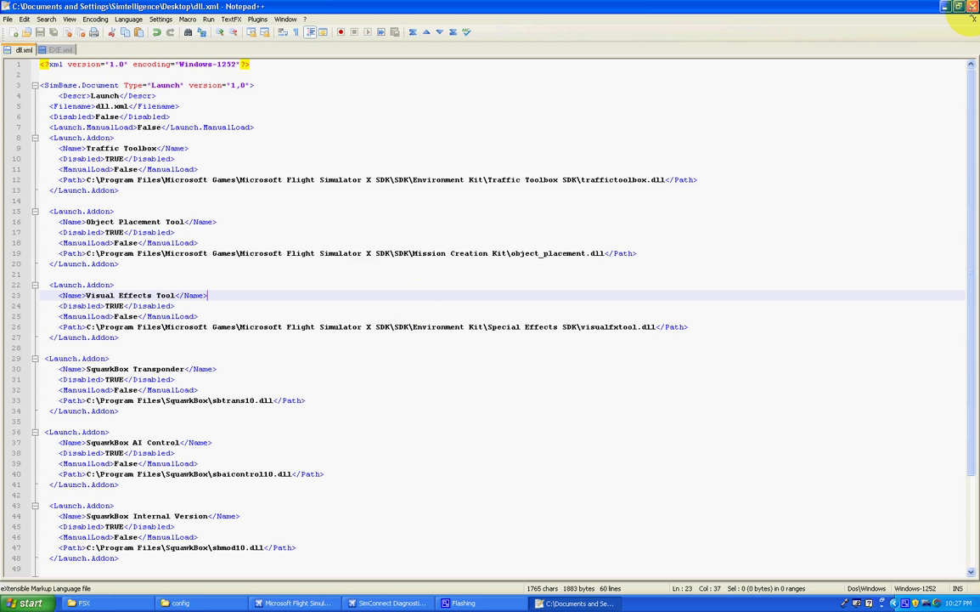
click(575, 604)
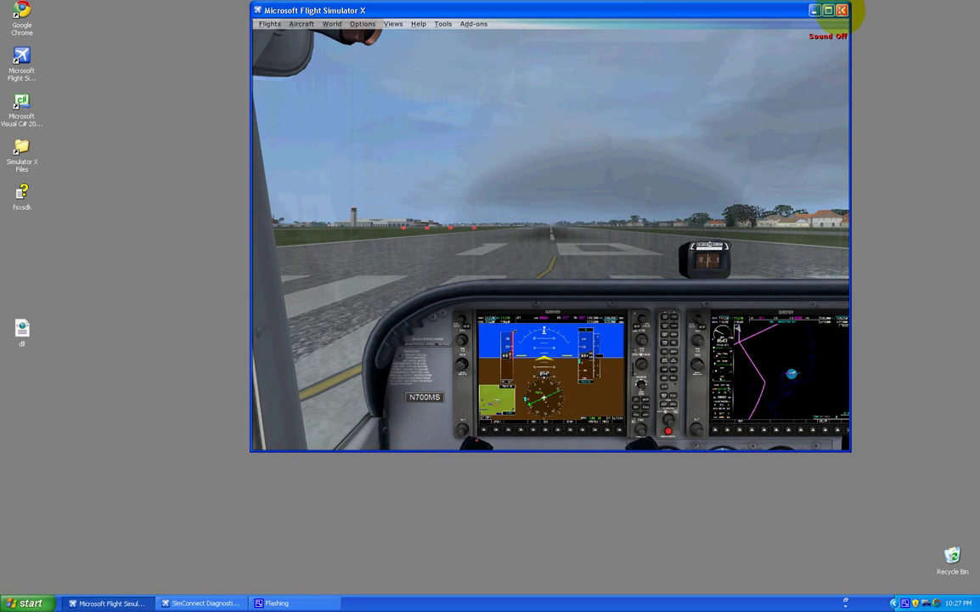
- Exit FSX, relaunch it from the desktop shortcut, and start a Friday Harbor free flight
click(842, 10)
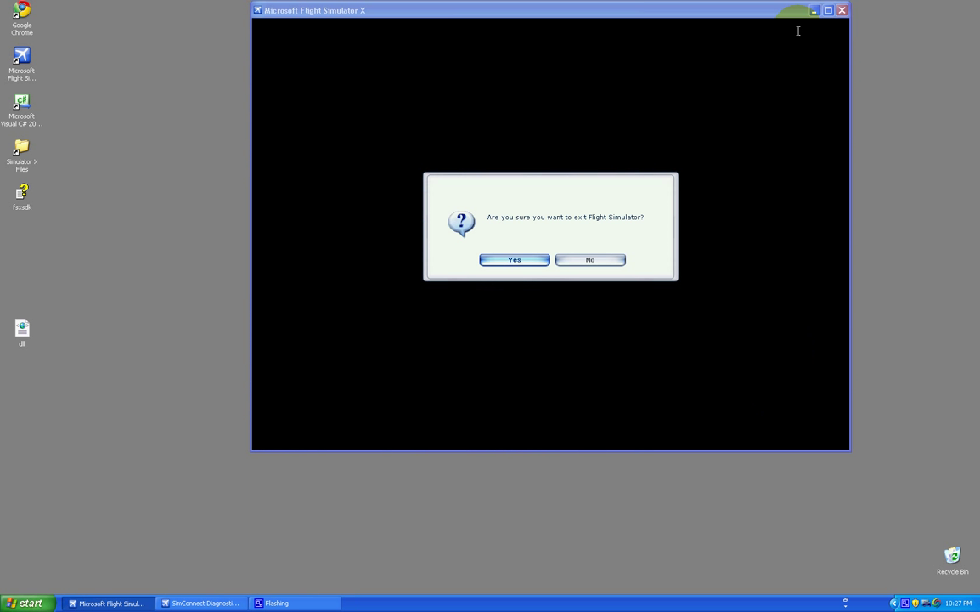
click(514, 260)
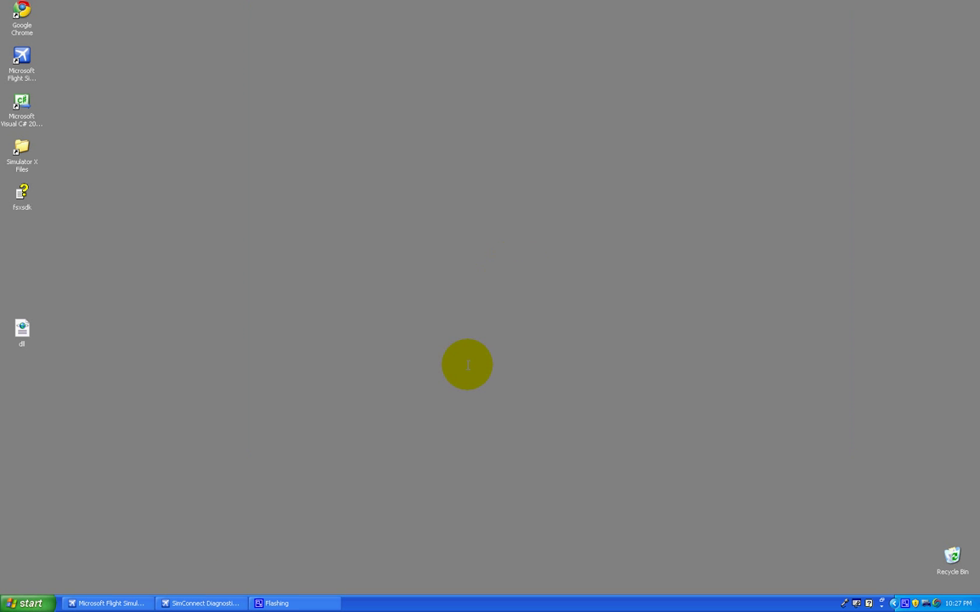
mouse_move(107, 602)
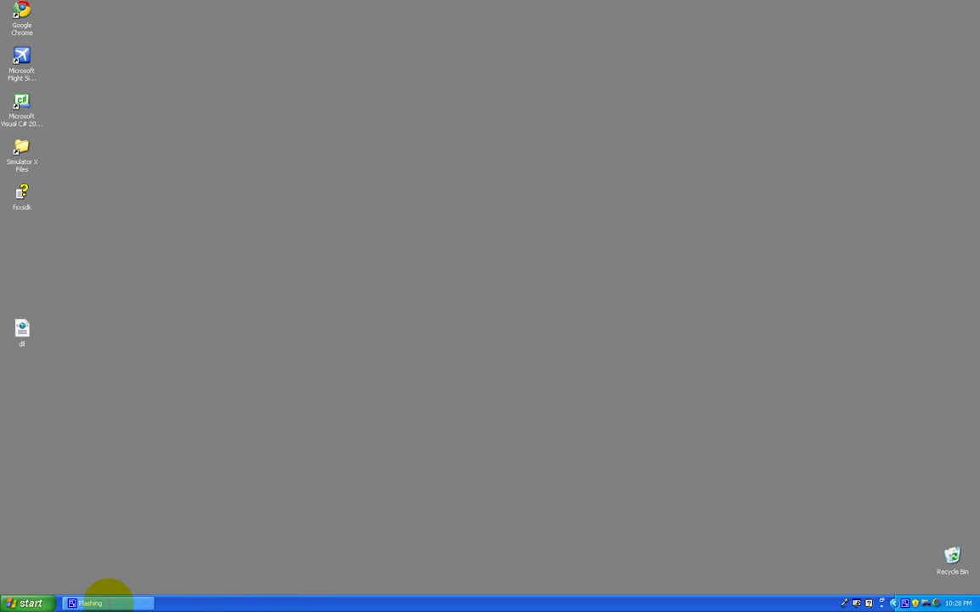
click(21, 64)
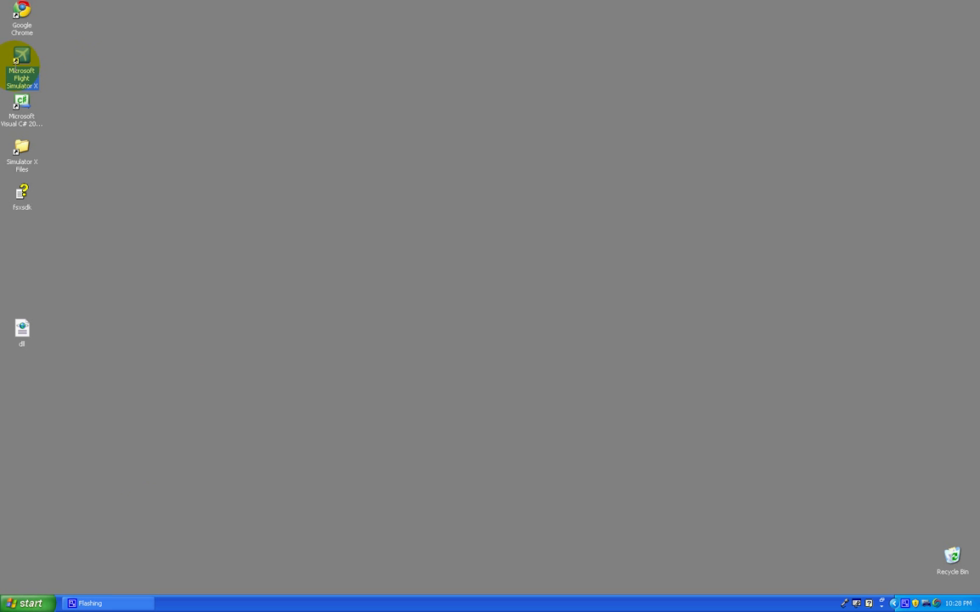
double_click(23, 68)
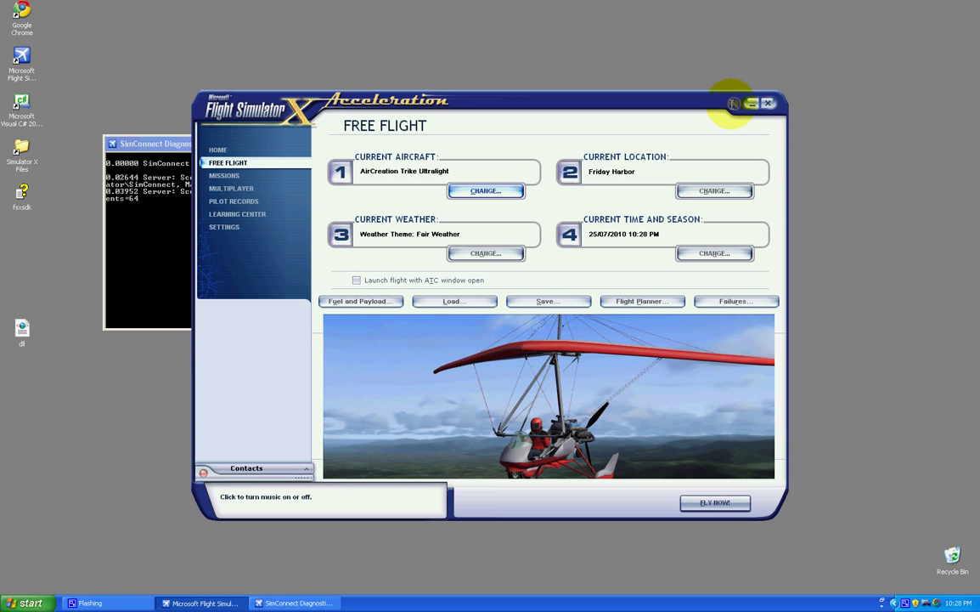
click(714, 502)
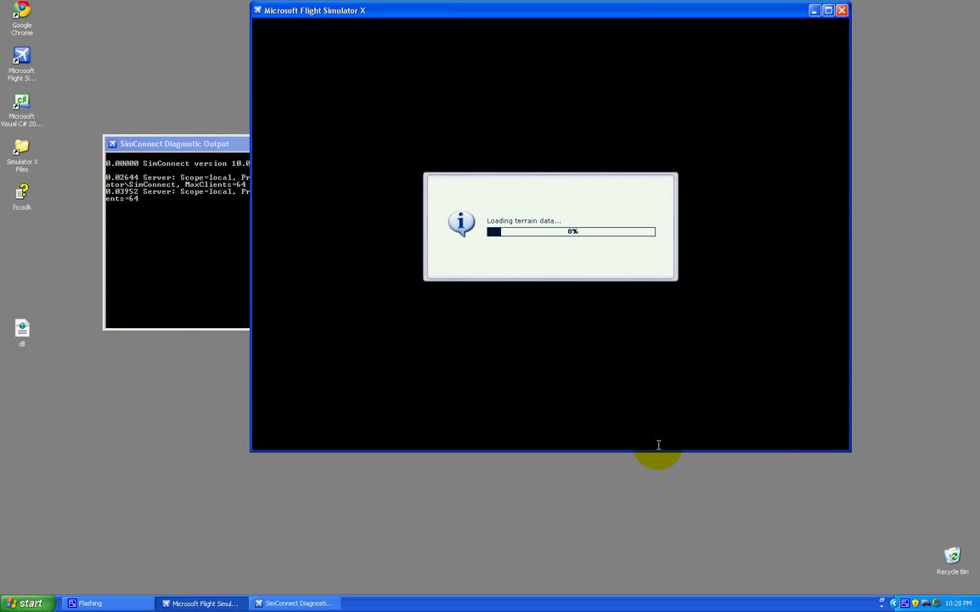